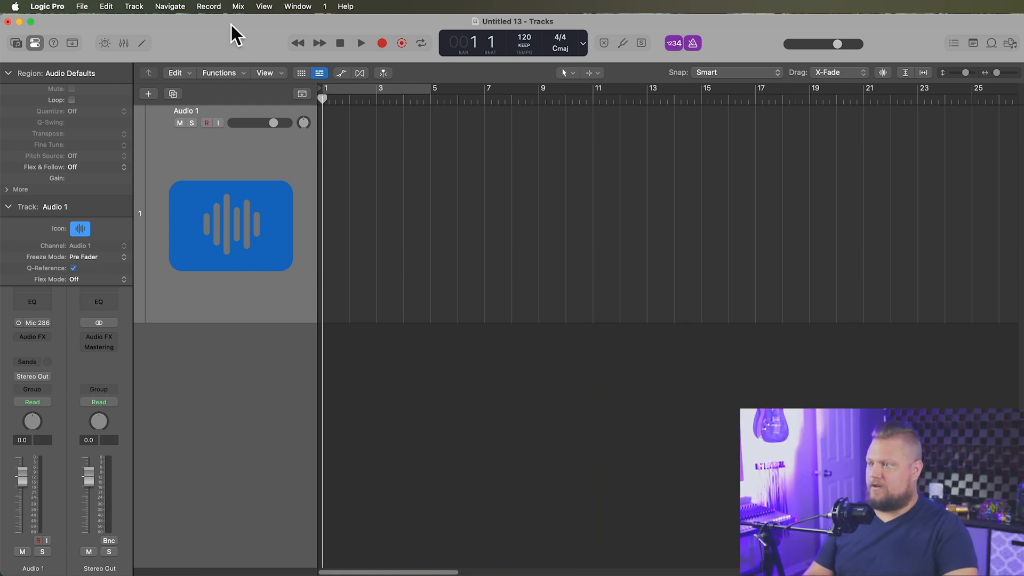
- Open the I/O Labels window from the Mix menu and scroll through the label list
click(238, 6)
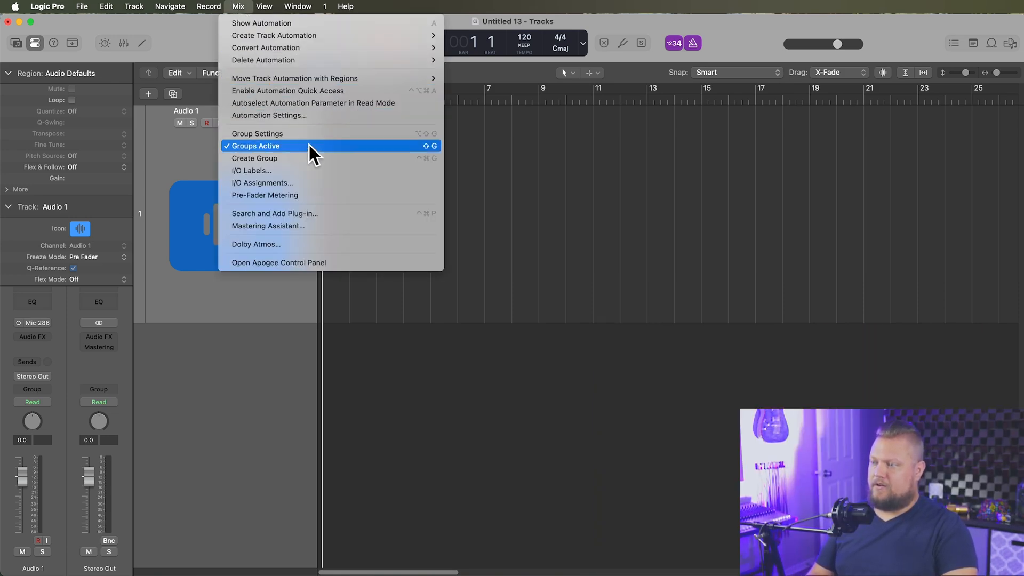
click(251, 170)
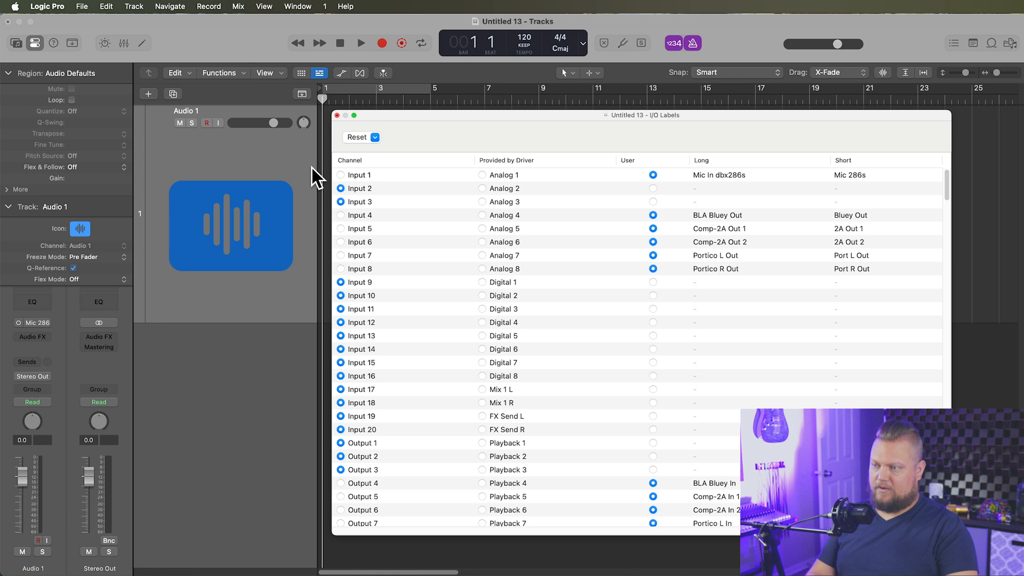
scroll(down, 3)
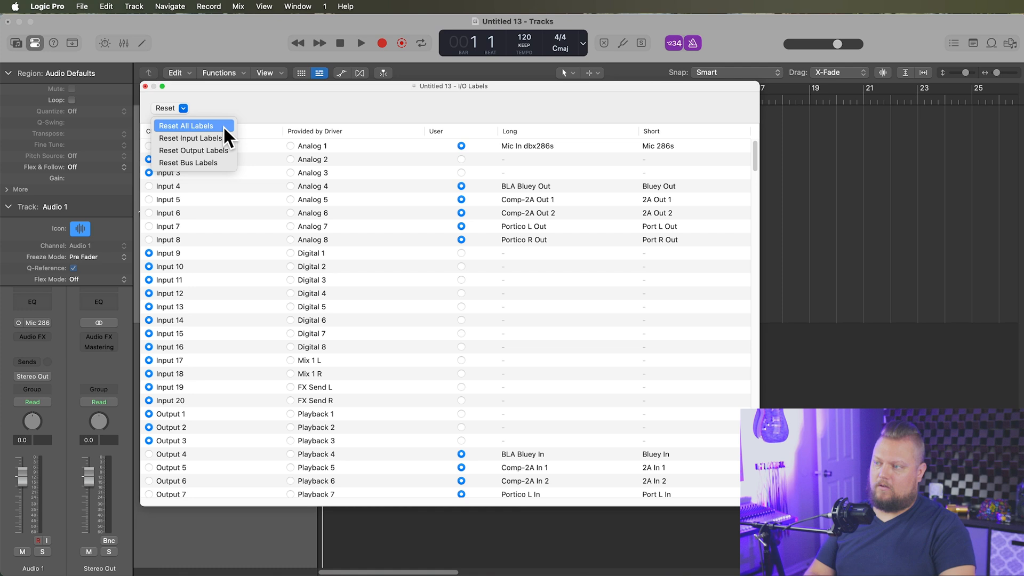
mouse_move(220, 140)
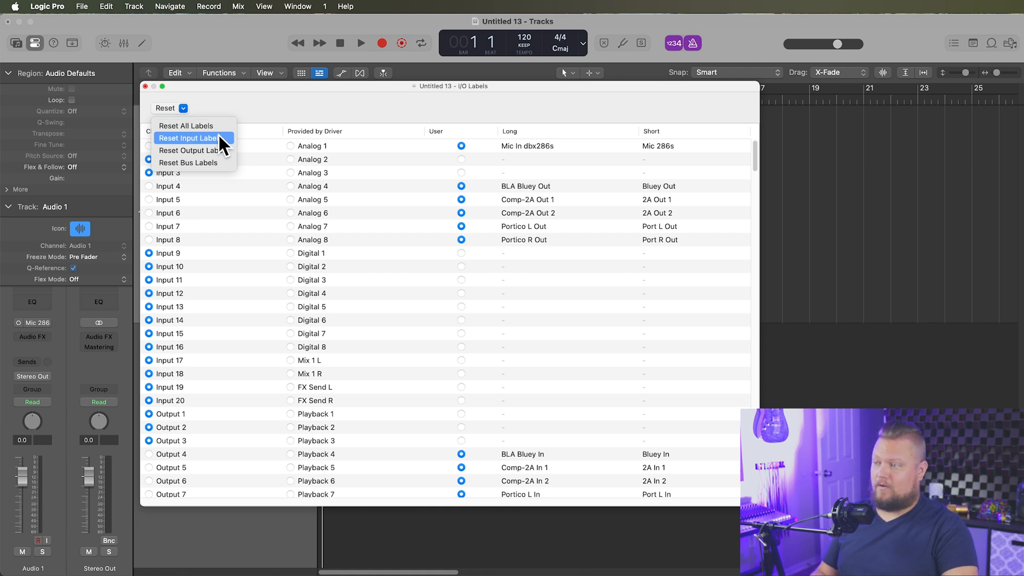
- Reset all custom I/O labels to their default names
click(189, 138)
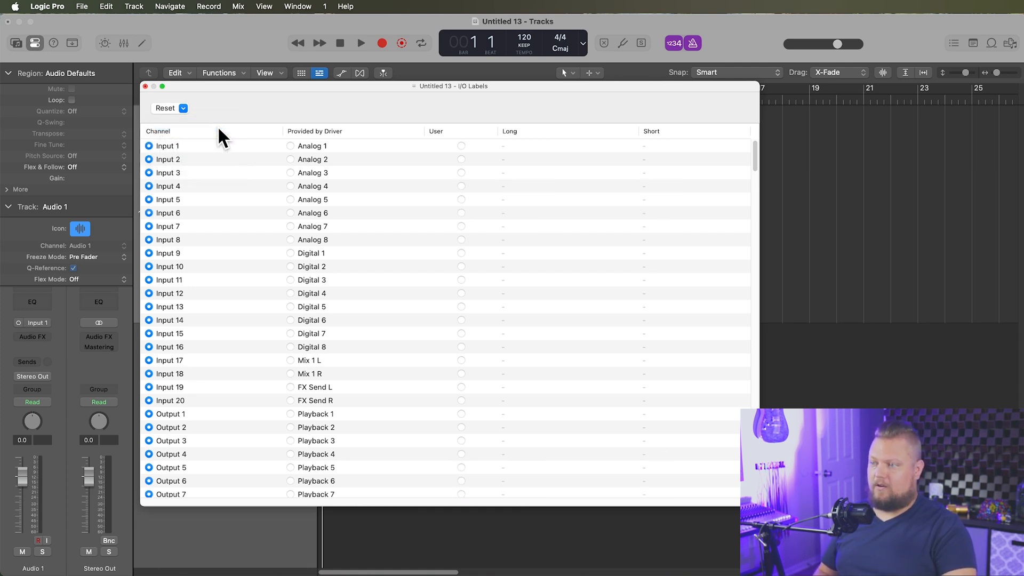
mouse_move(232, 152)
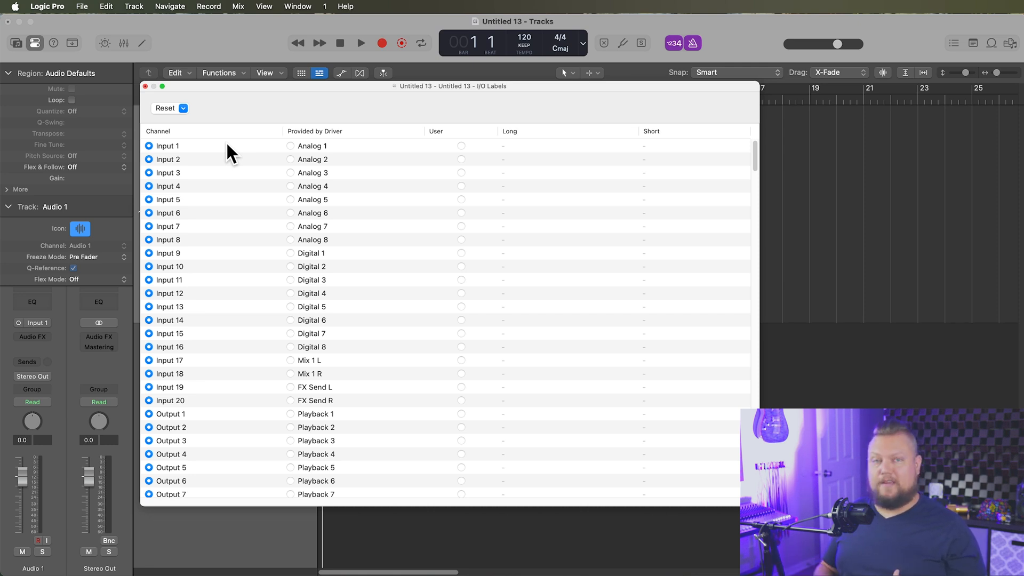
- Switch Input 1 to a user label named 'Mic In dbx286s' with a short name
click(166, 145)
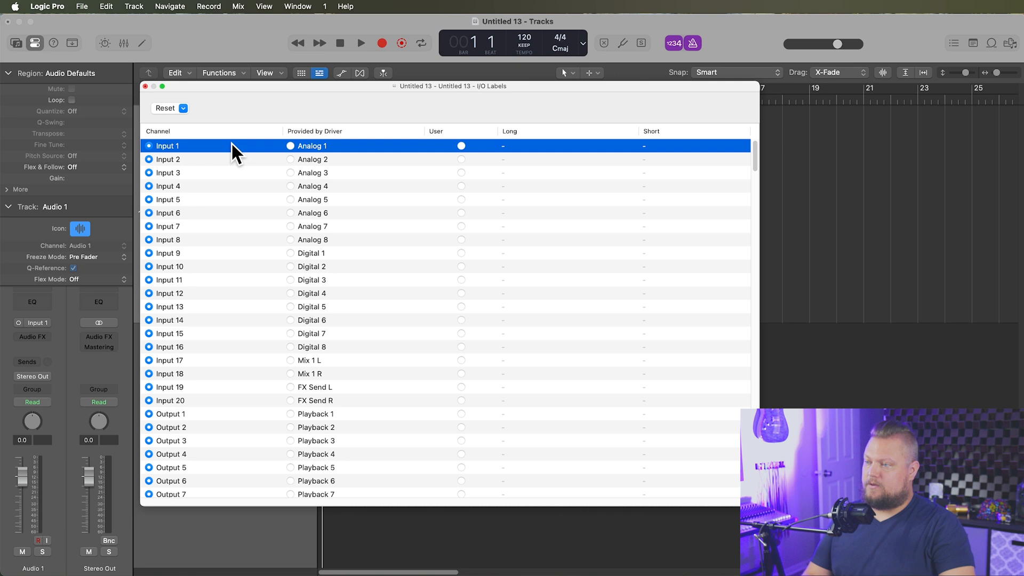
mouse_move(160, 163)
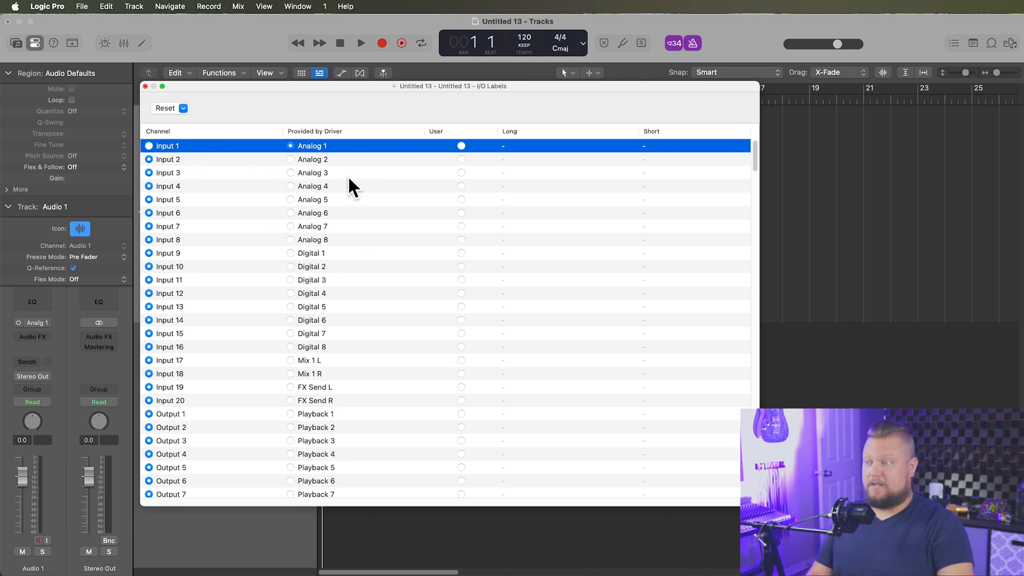
click(461, 146)
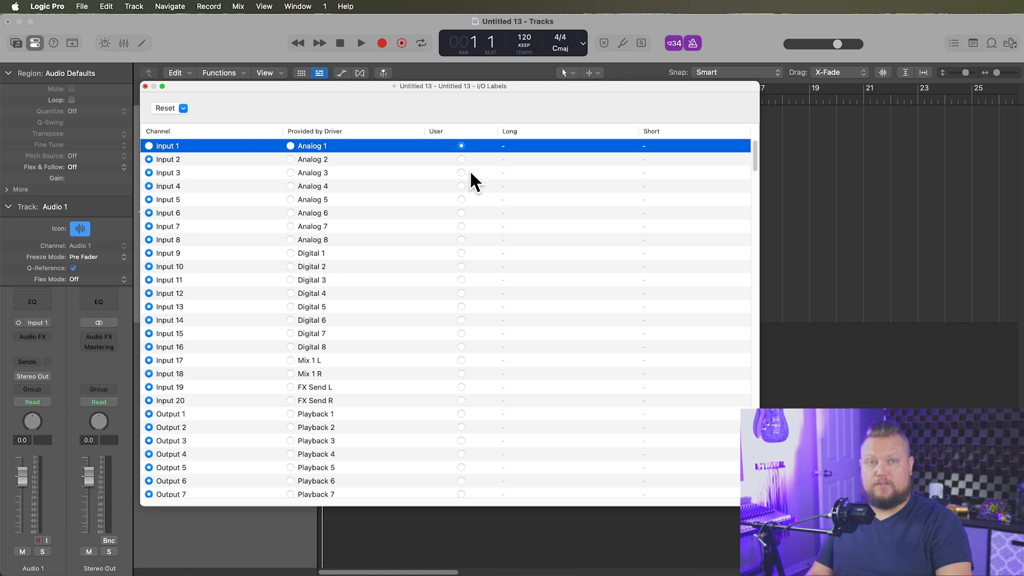
mouse_move(620, 160)
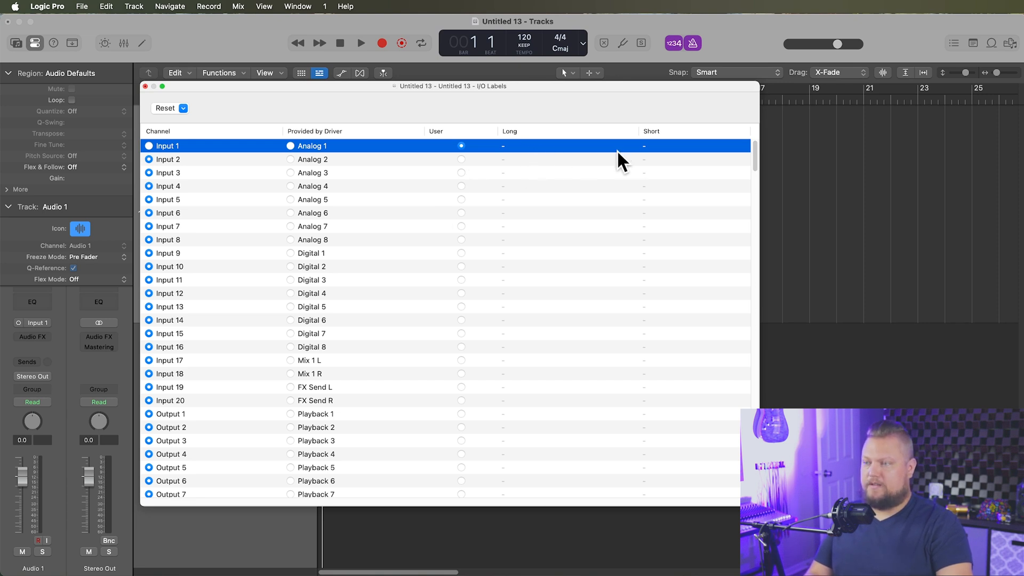
mouse_move(518, 157)
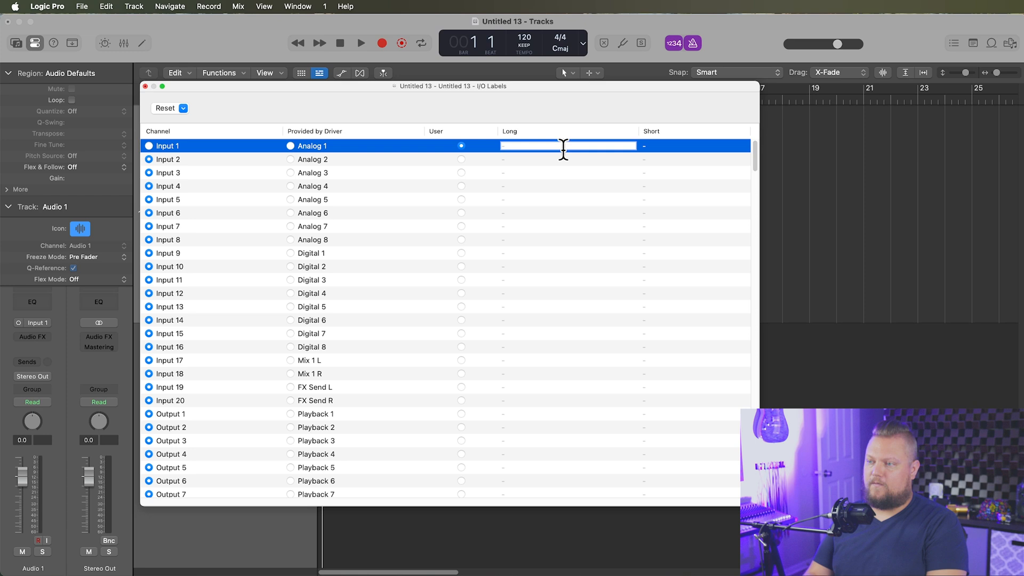
text(Mic In)
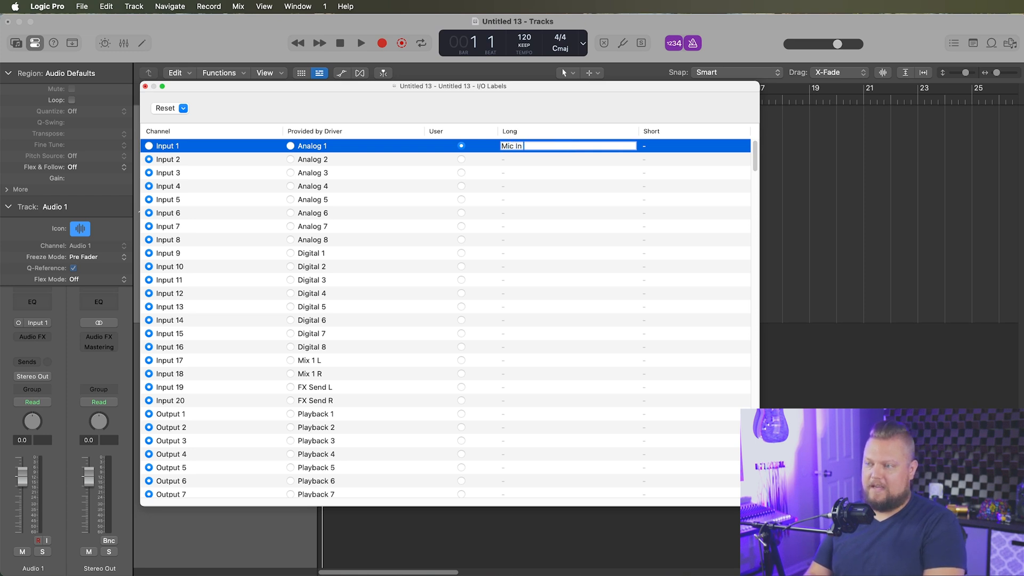
text(dbx286s)
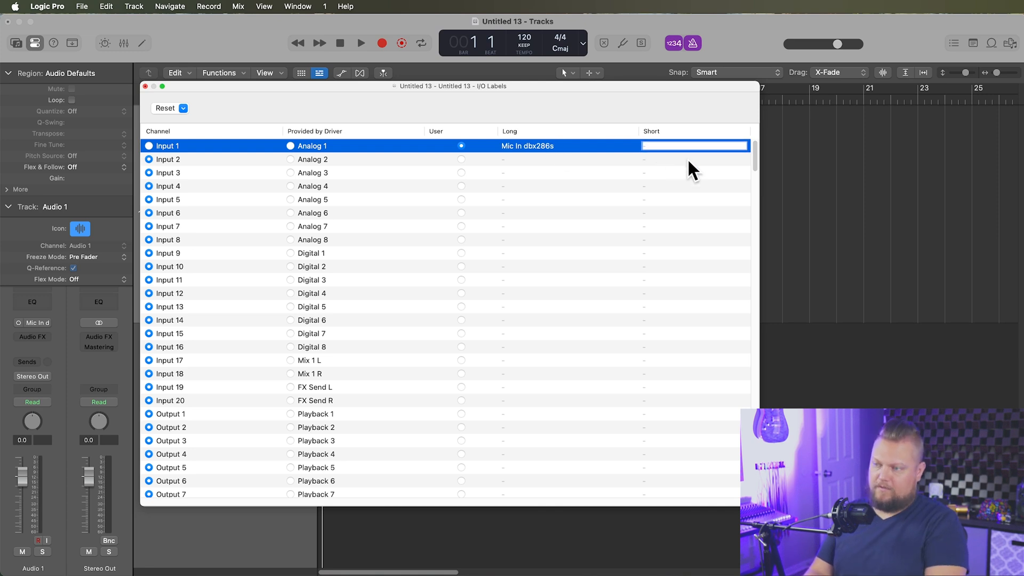
text(286)
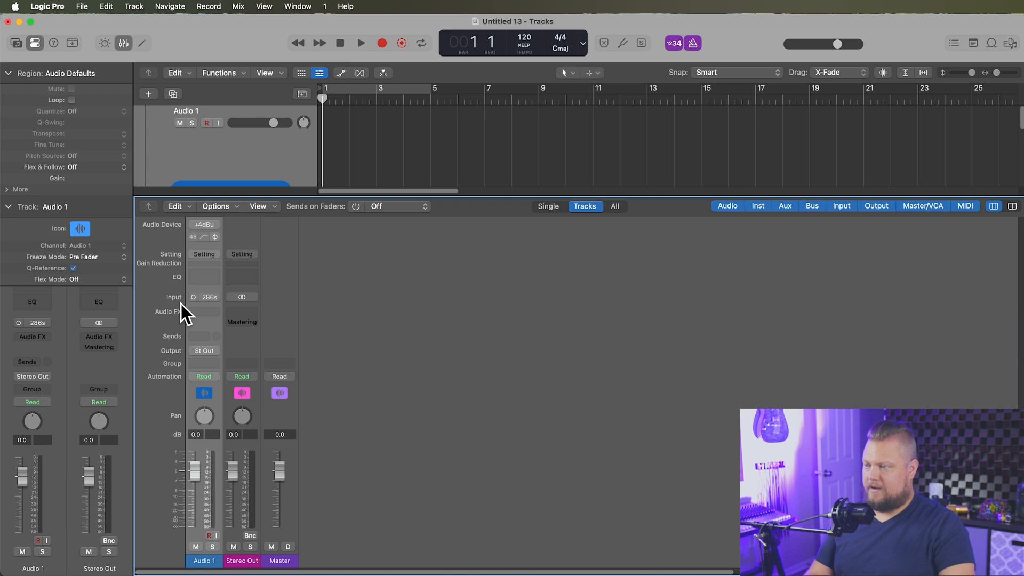
- Confirm Audio 1's input list shows 'Mic In dbx286s' and keep Input 1 selected
click(205, 297)
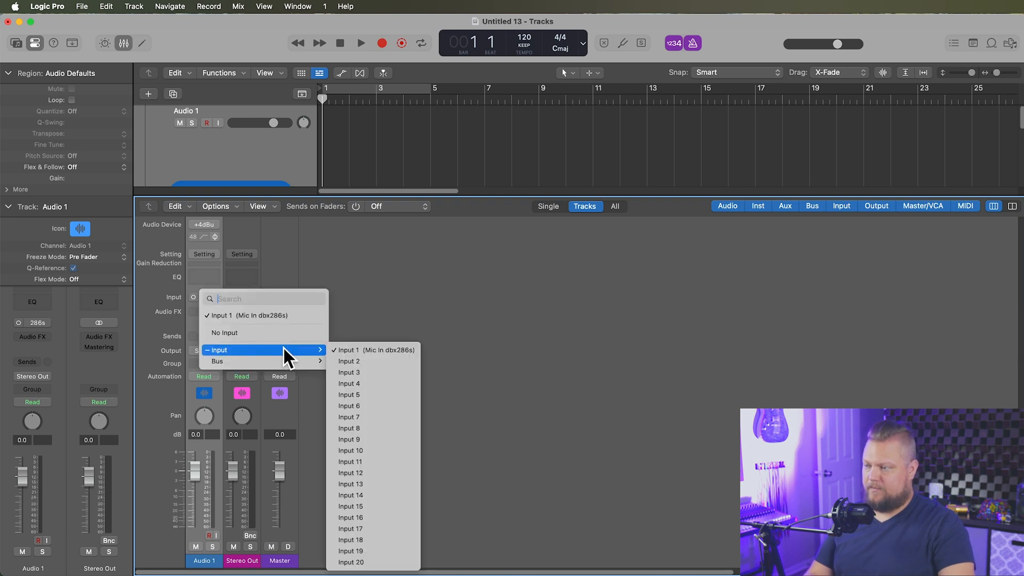
mouse_move(372, 350)
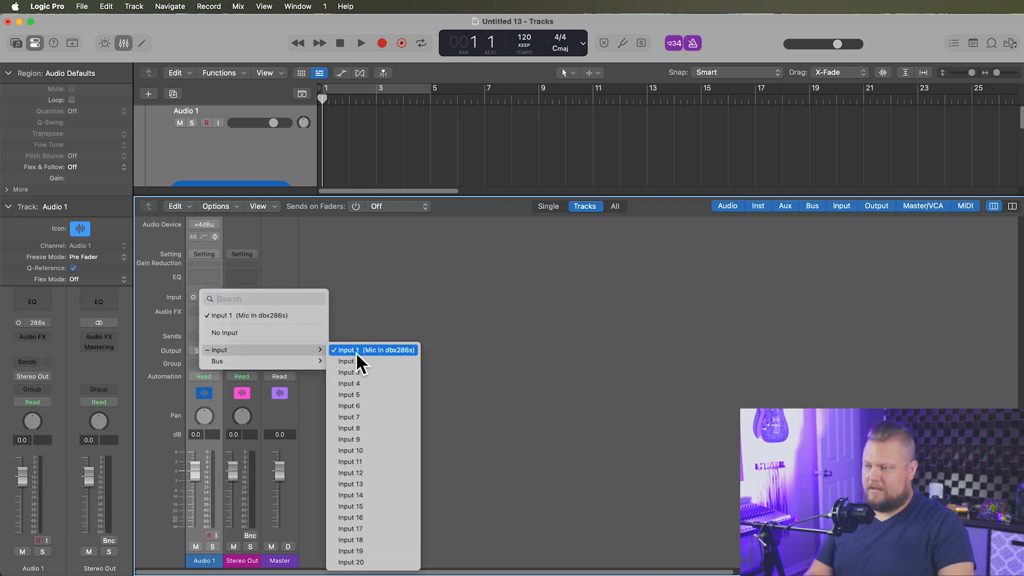
mouse_move(381, 363)
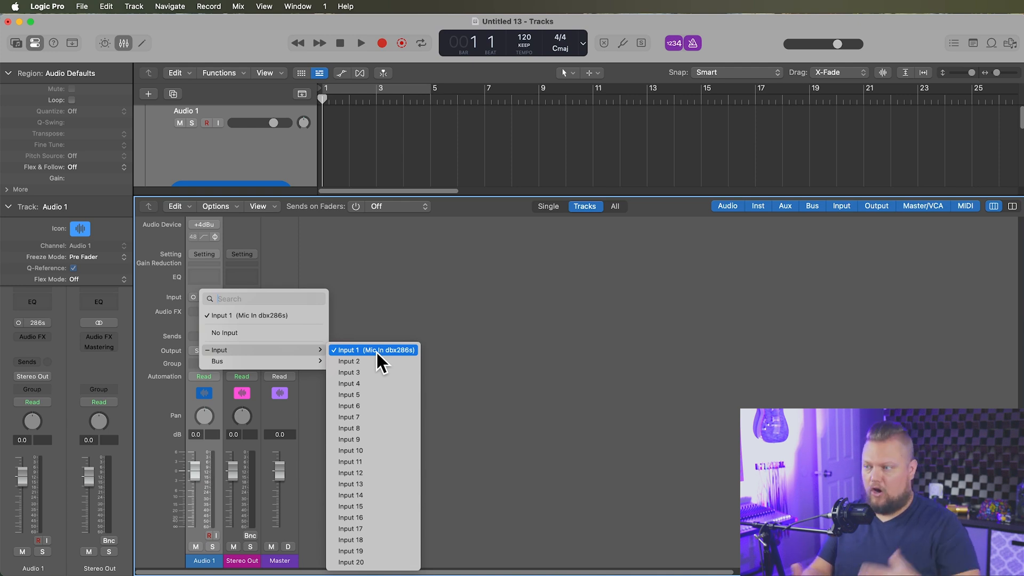
click(372, 350)
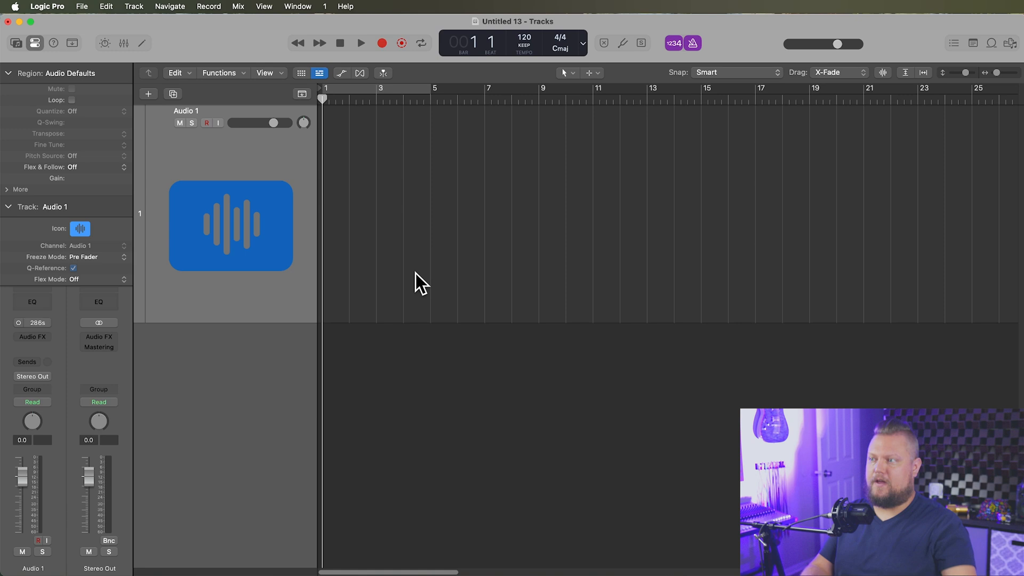
- Reopen I/O Labels and switch Inputs 7 and 8 to user-defined labels
click(238, 6)
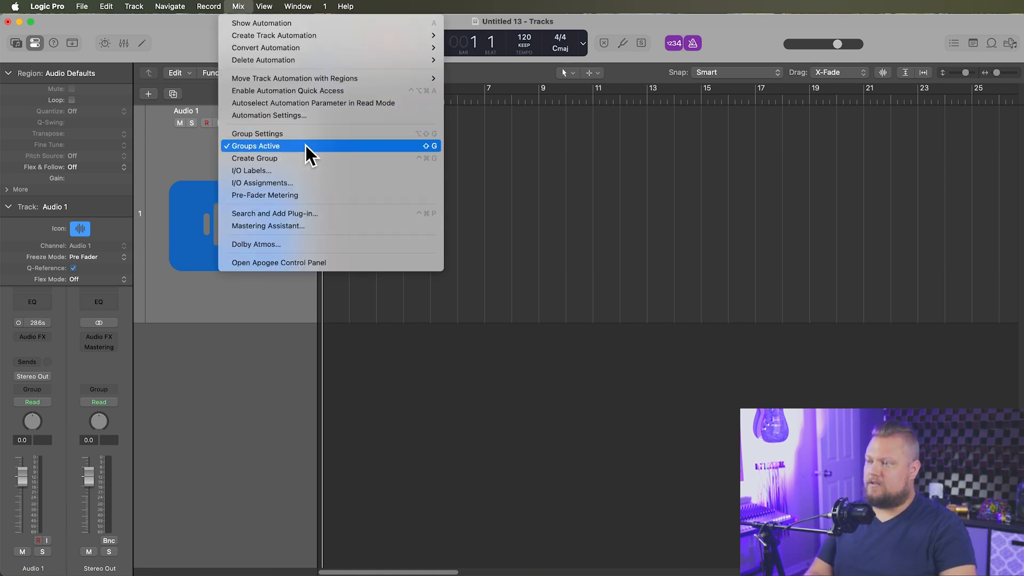
click(251, 171)
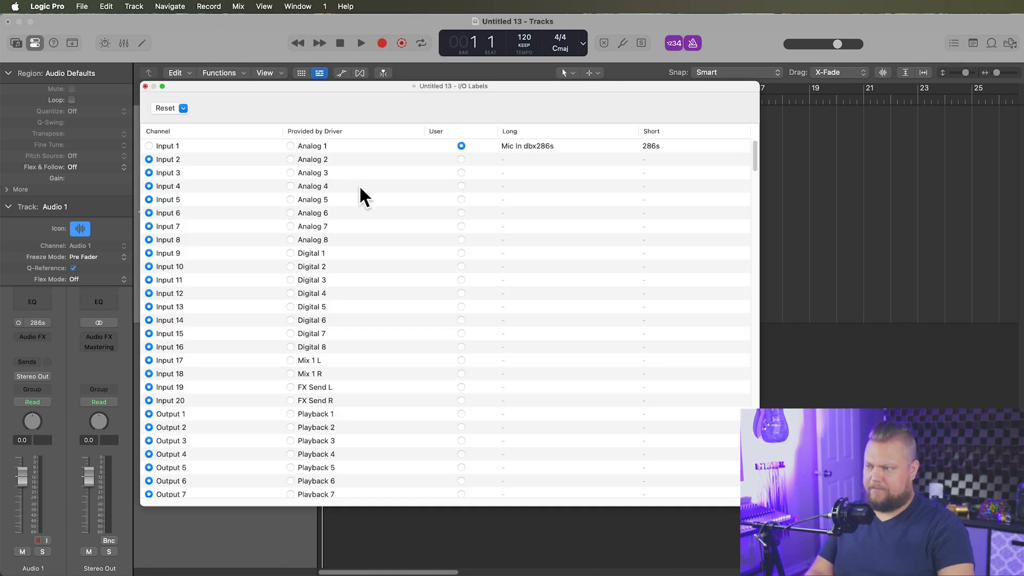
click(167, 226)
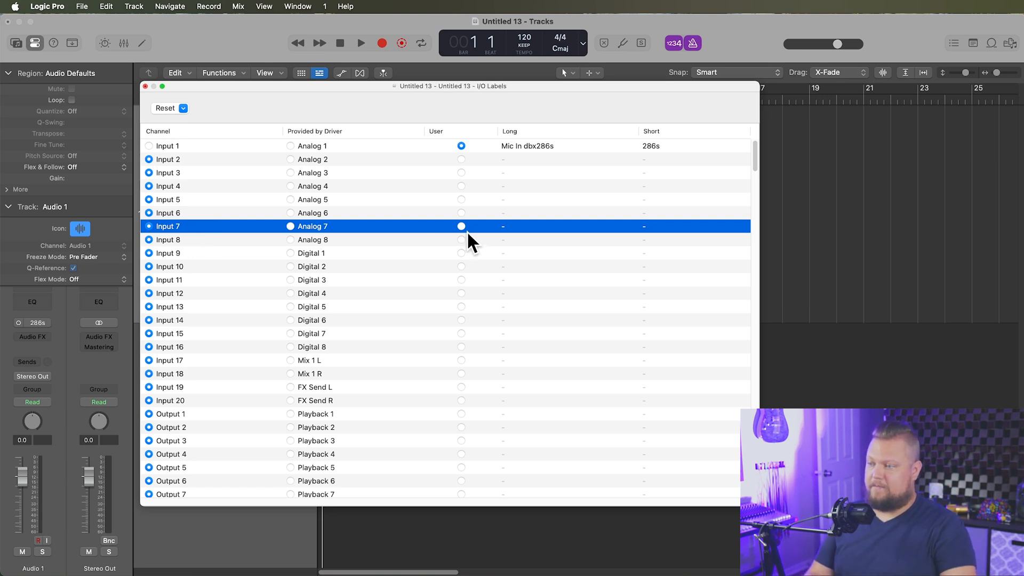
click(461, 239)
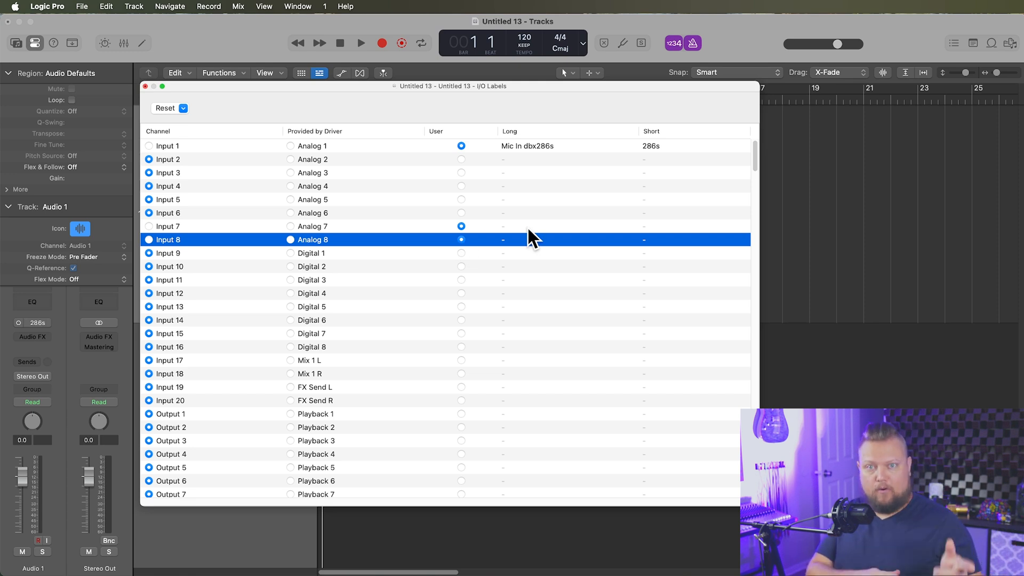
click(168, 226)
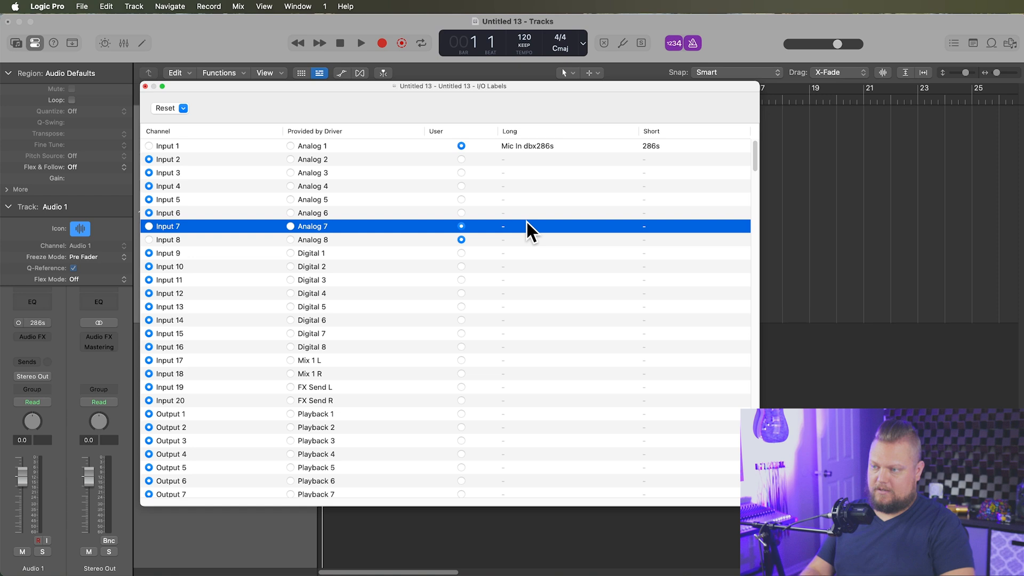
- Enter the 'Portico Out' long names and 'Portico' short names for Inputs 7 and 8
double_click(568, 226)
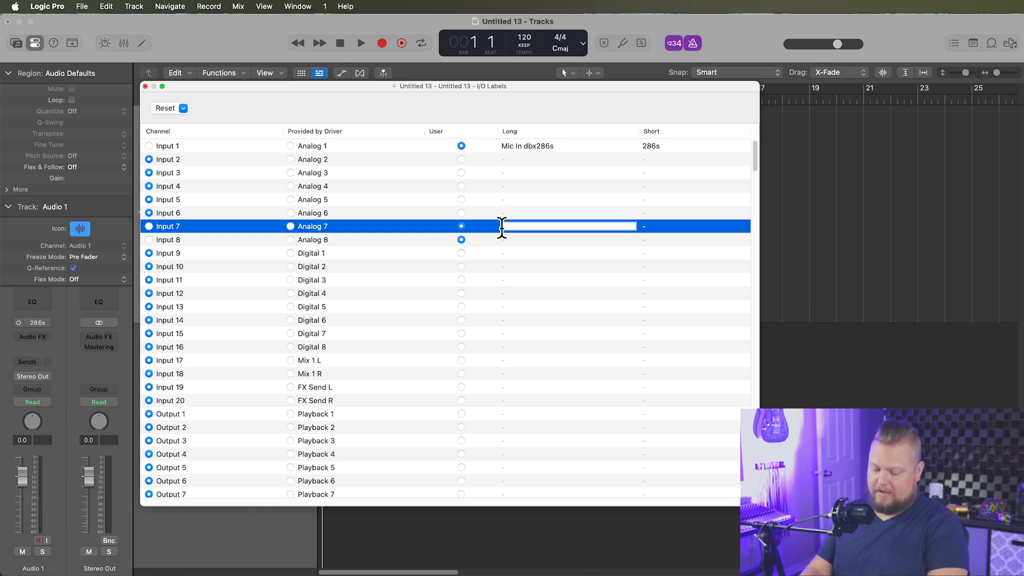
text(Portico Out 1)
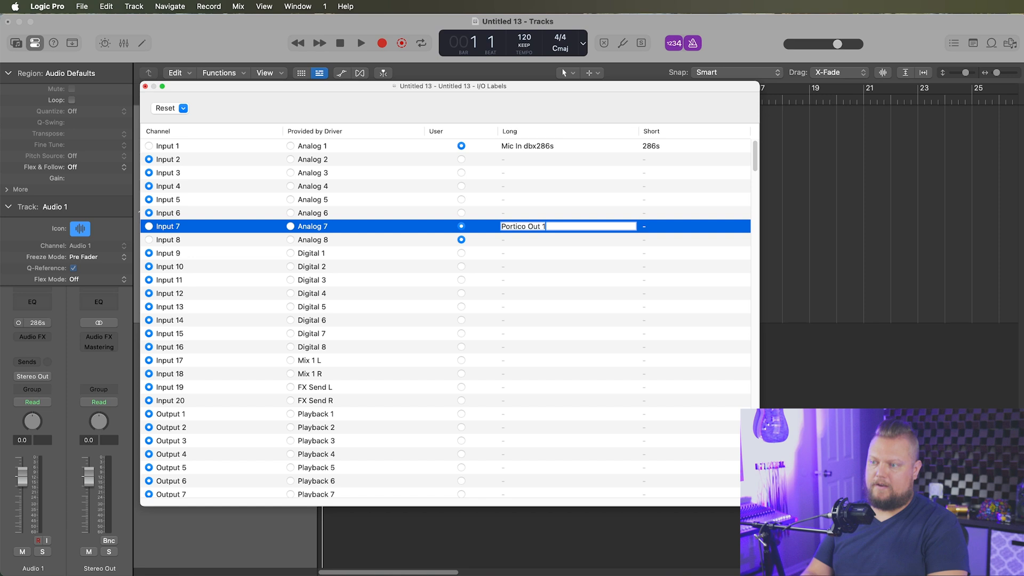
key(tab)
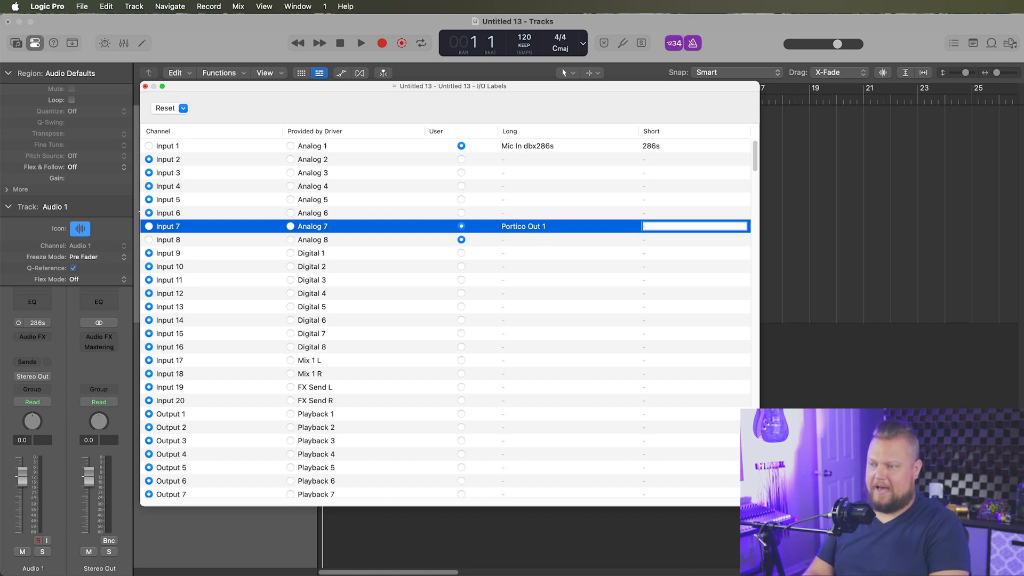
text(Portico 1)
click(567, 238)
text(Portico Out 2)
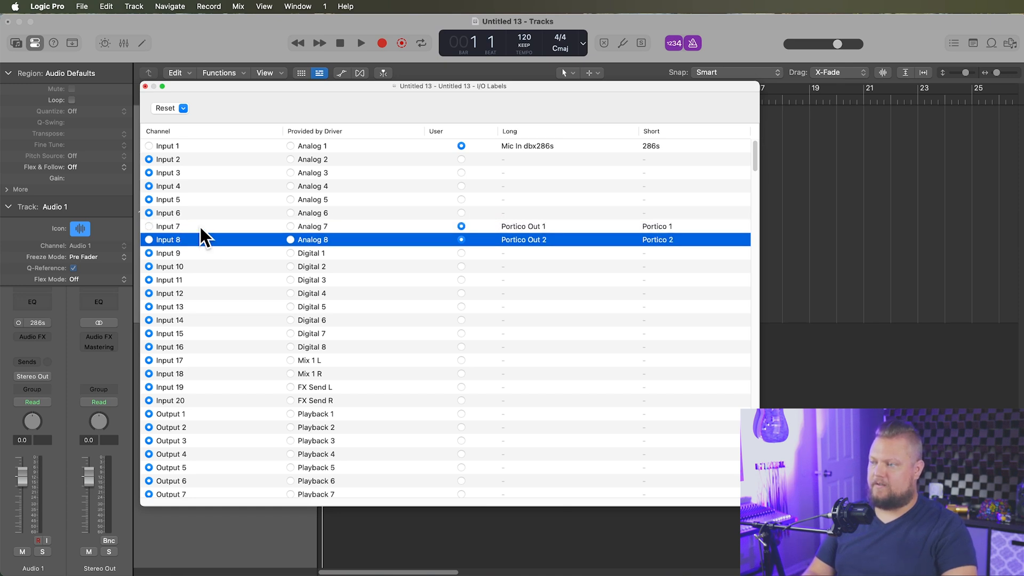
click(167, 226)
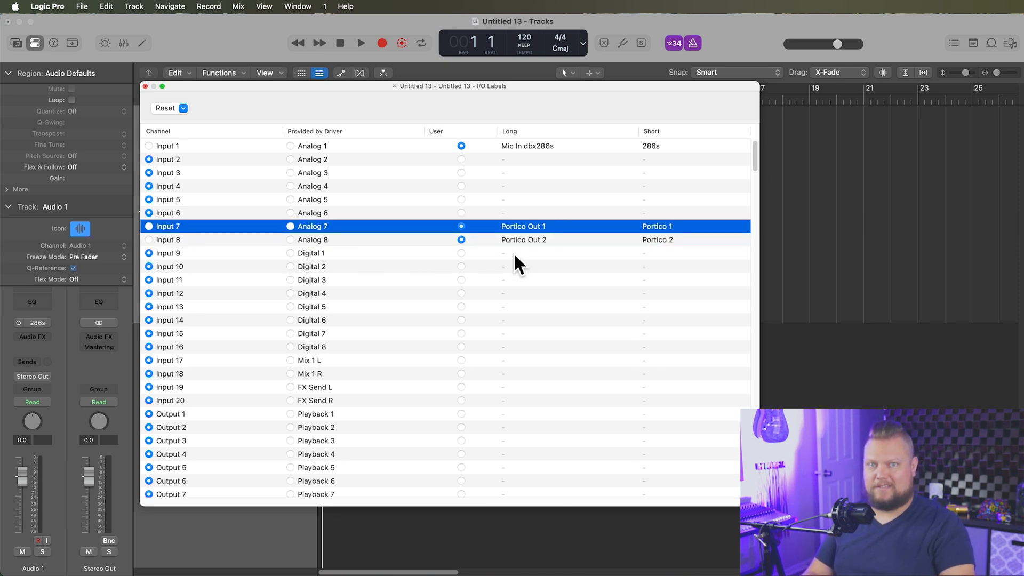
mouse_move(223, 238)
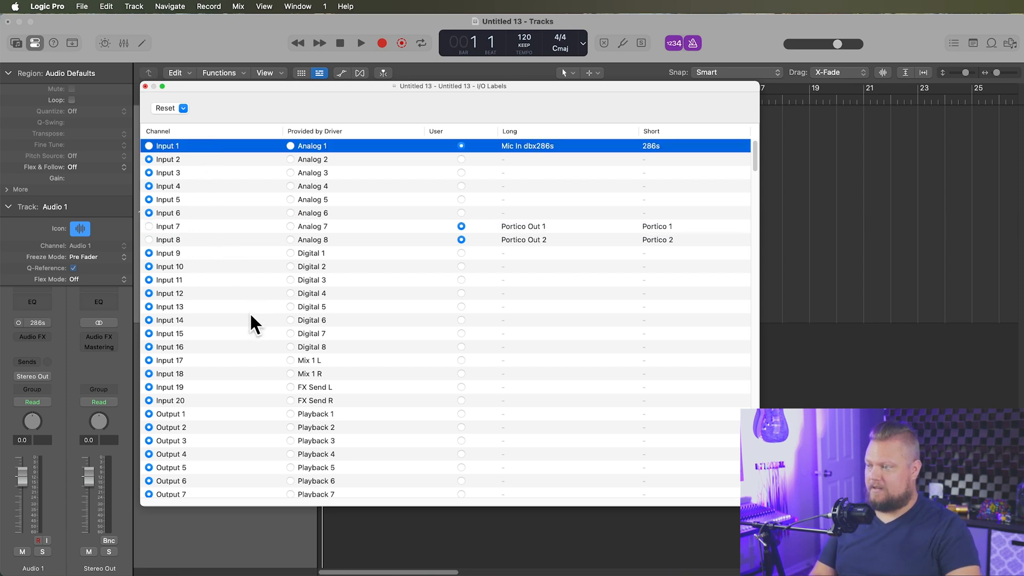
- Select the input rows and give Input 5 a user-defined label
click(170, 400)
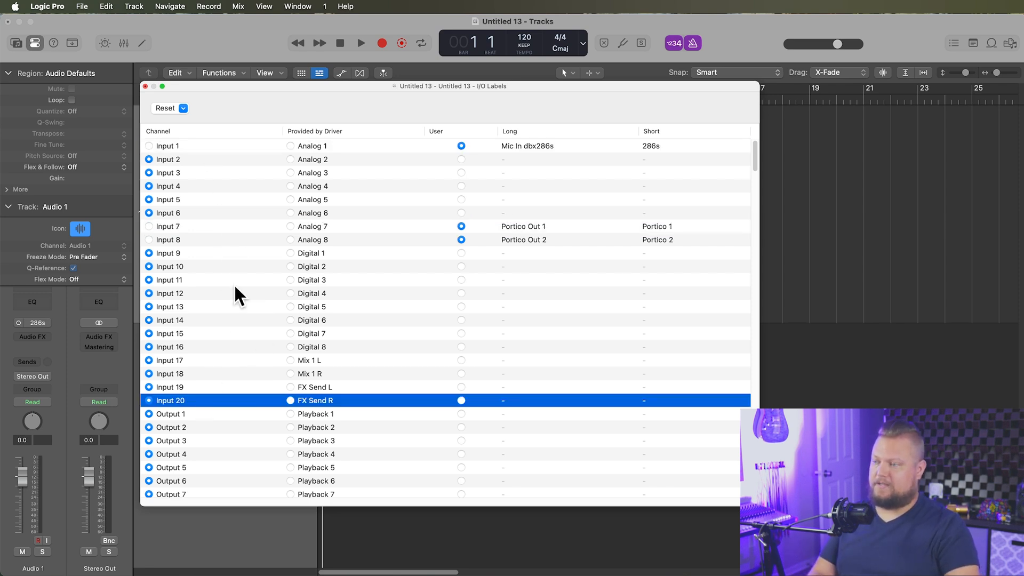
click(168, 146)
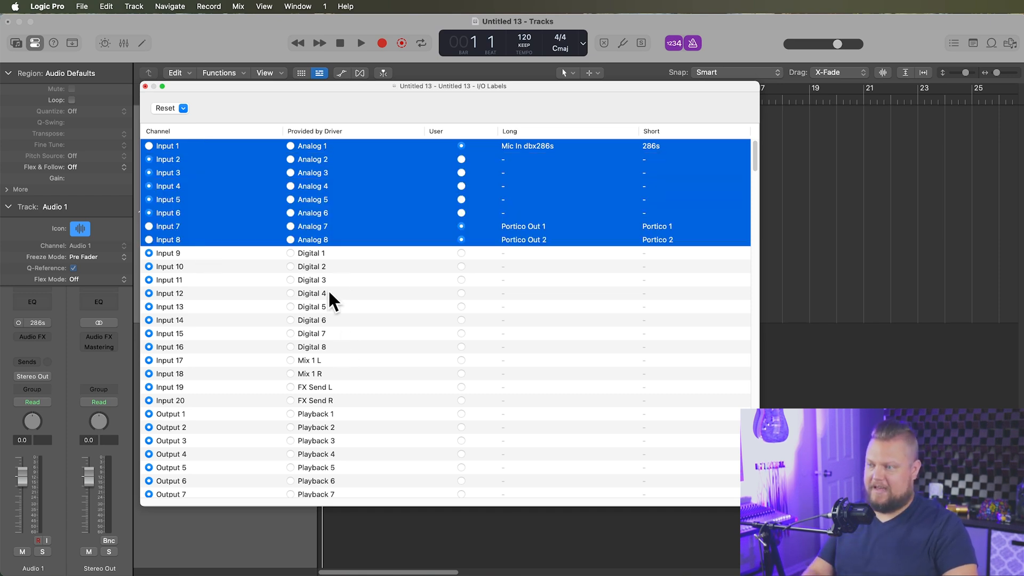
click(310, 293)
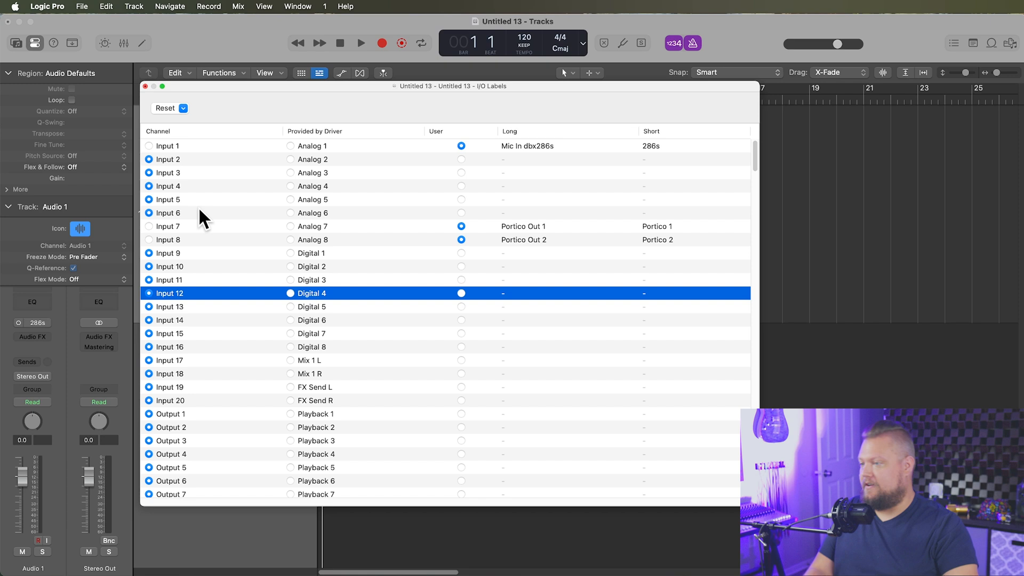
click(168, 212)
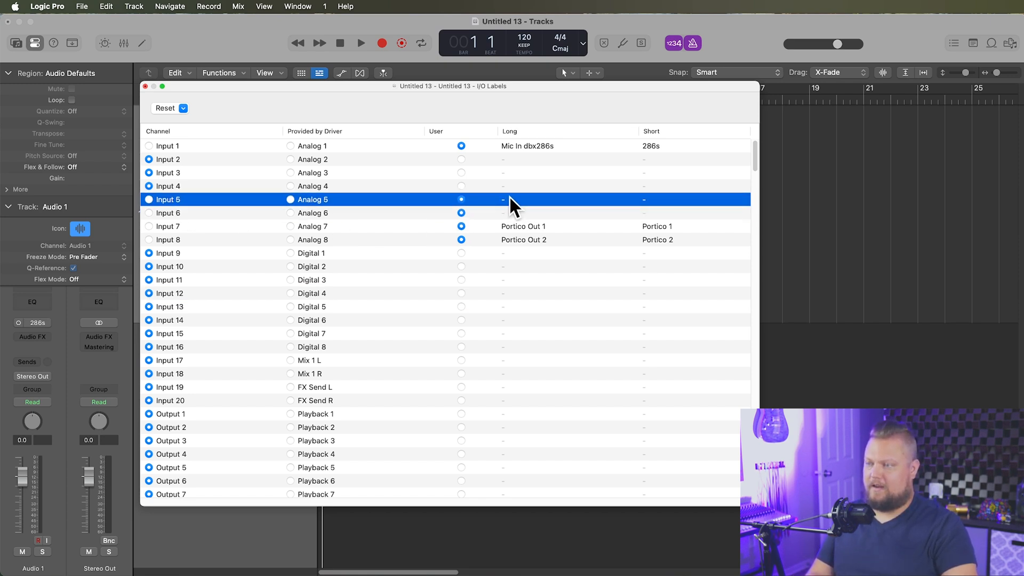
- Enter 'Comp-2A Out' long names and 'Comp-2A' short names for Inputs 5 and 6
double_click(566, 199)
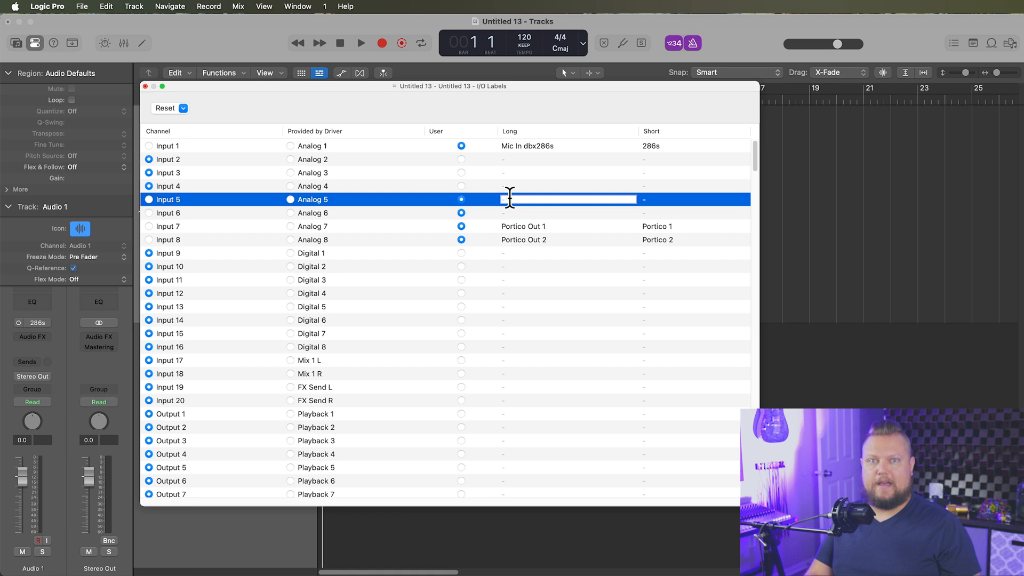
text(Comp)
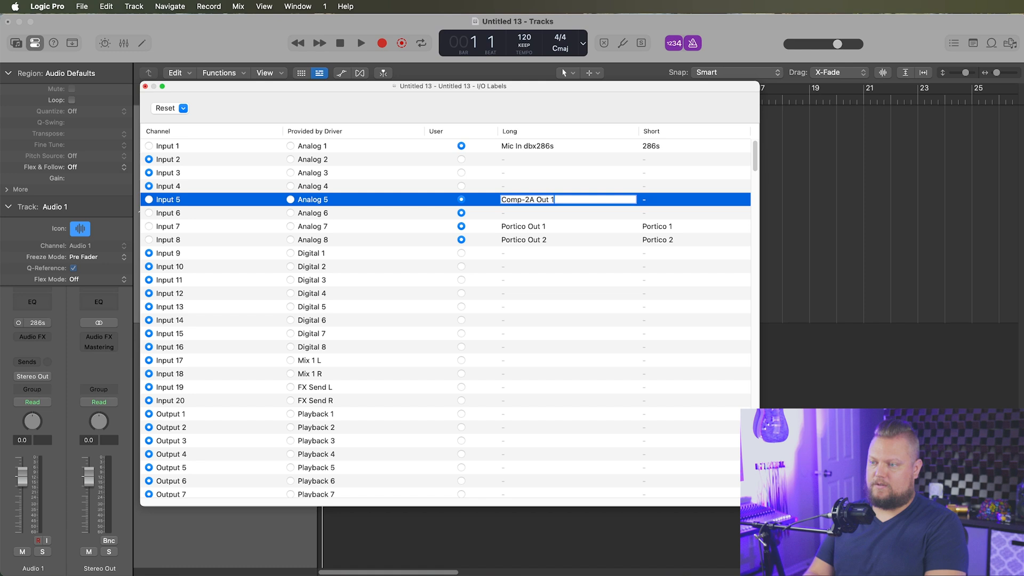
text(Comp-2A 1)
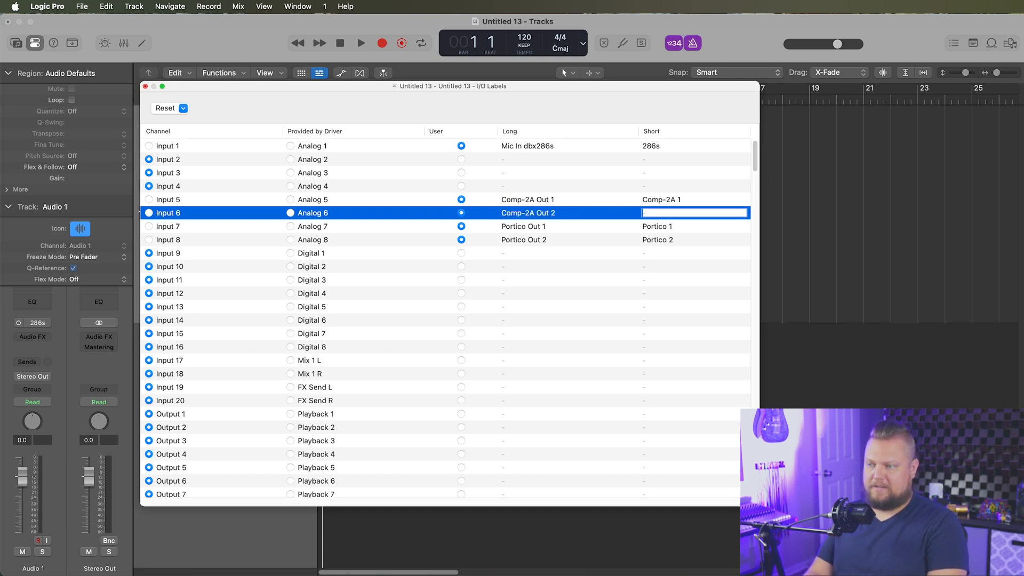
text(Comp-2A 2)
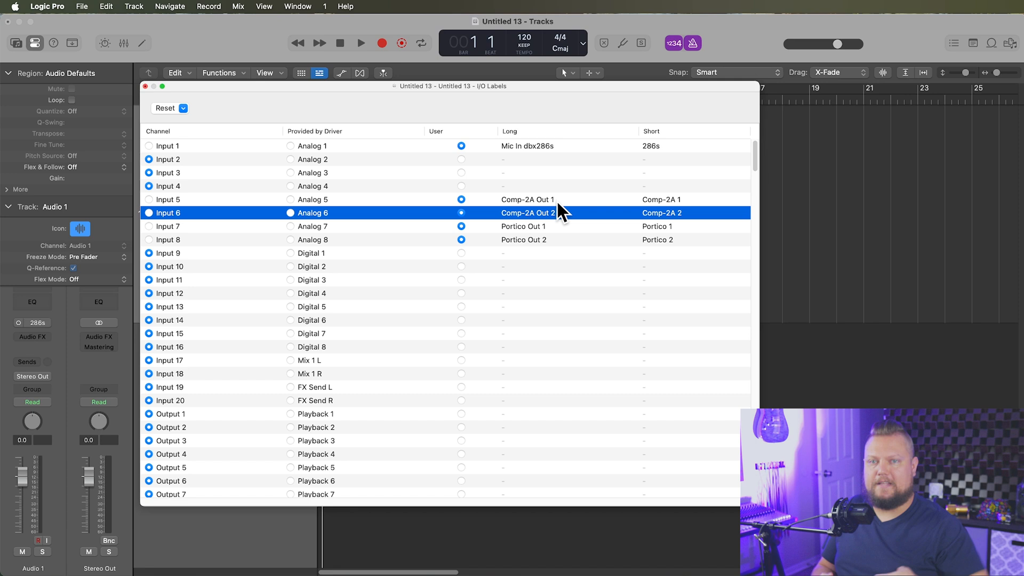
- Scroll to the outputs and enable user labels for Outputs 7 and 8
scroll(down, 3)
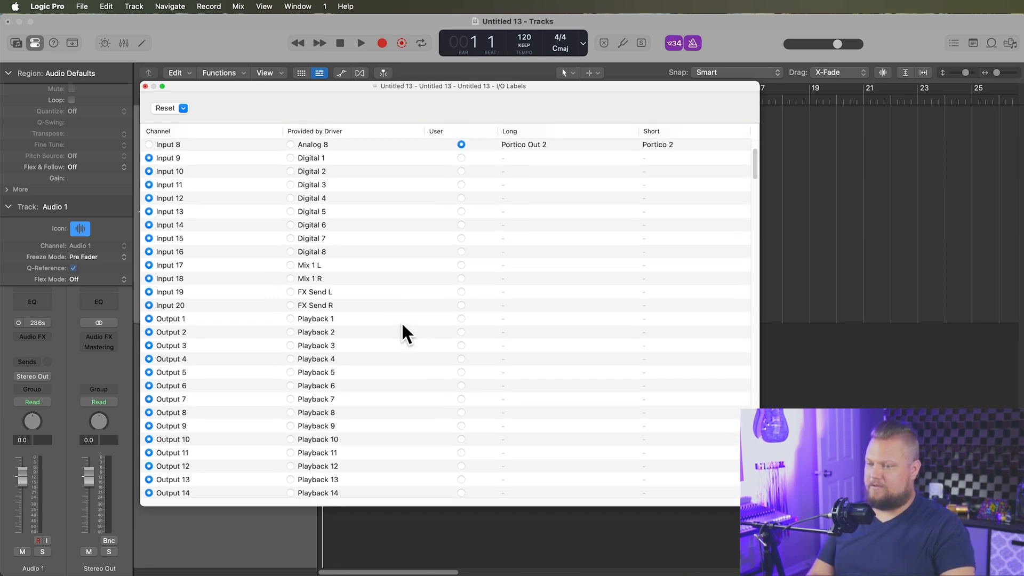
mouse_move(235, 304)
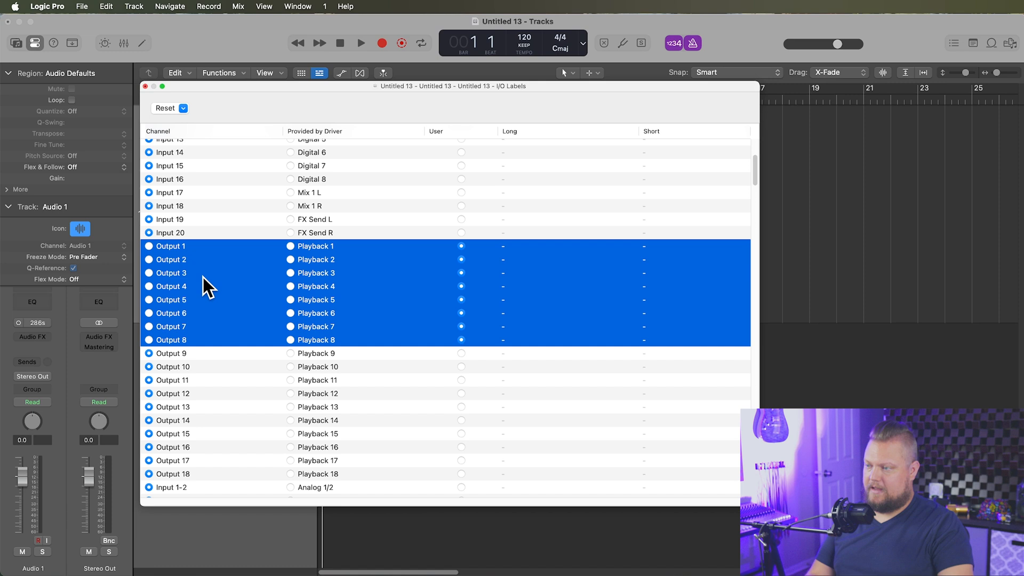
click(170, 245)
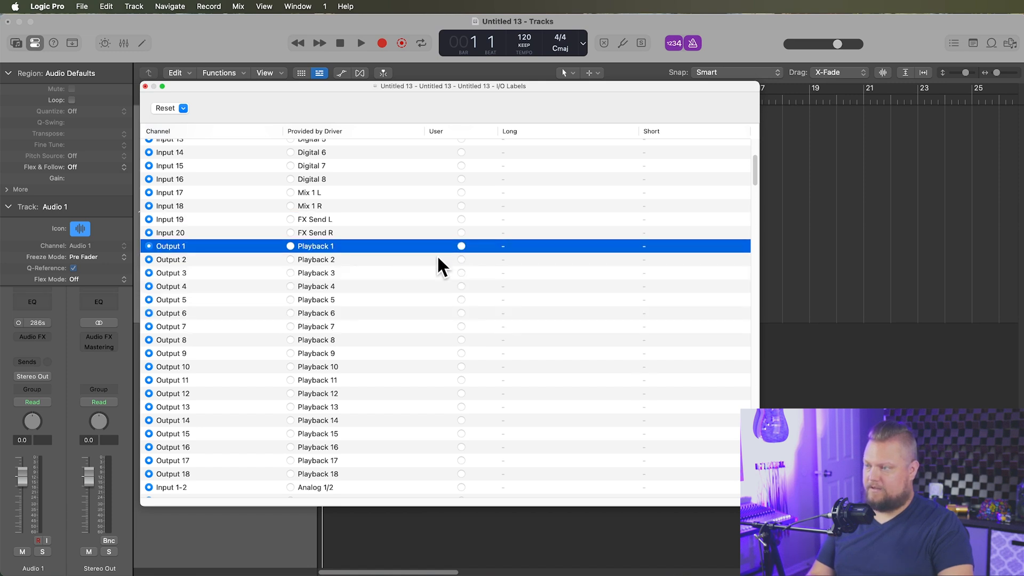
click(170, 326)
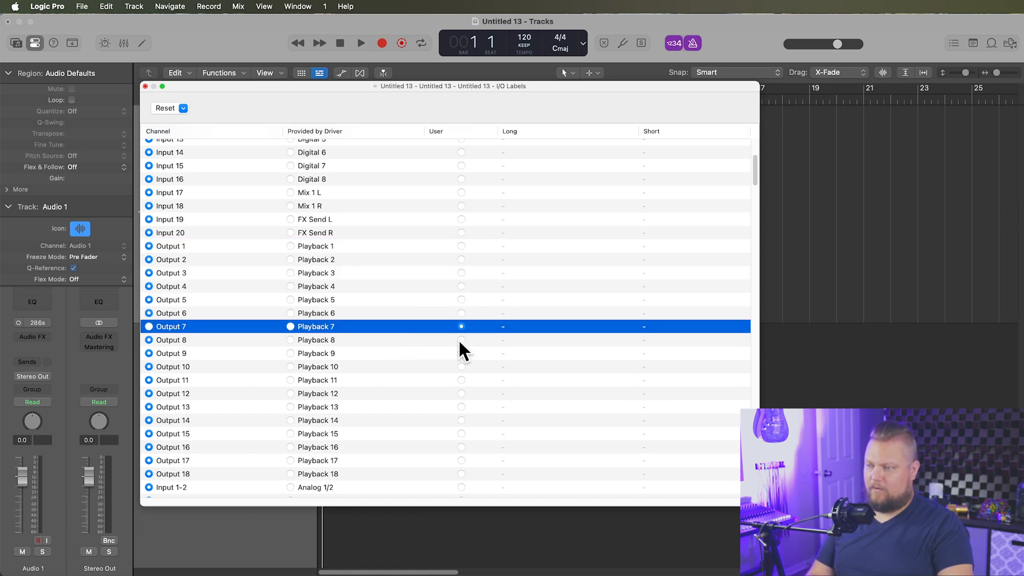
click(461, 340)
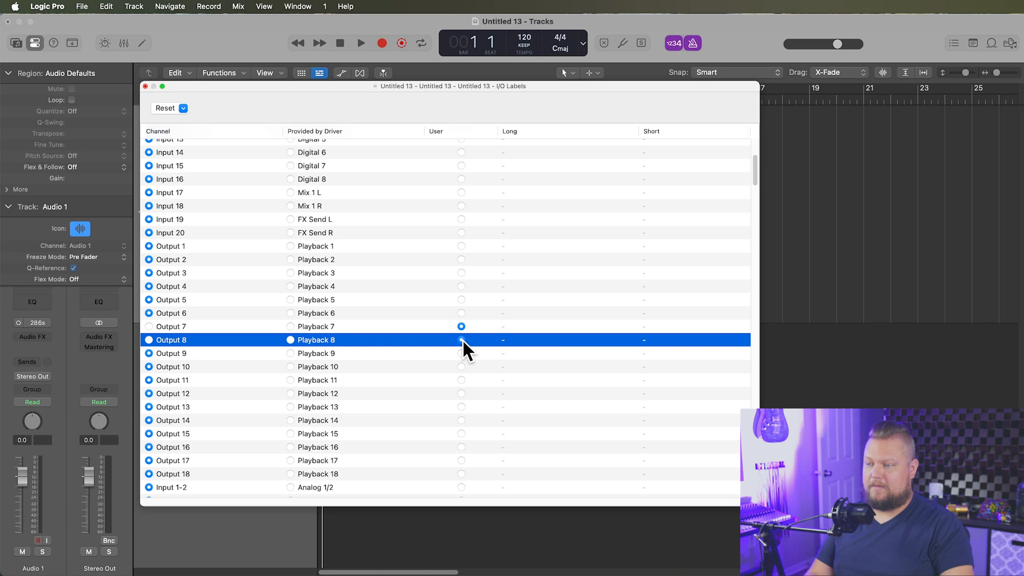
- Enter 'Portico In' long names with short names 'Portico 1' and 'Portico 2' for Outputs 7 and 8
click(169, 326)
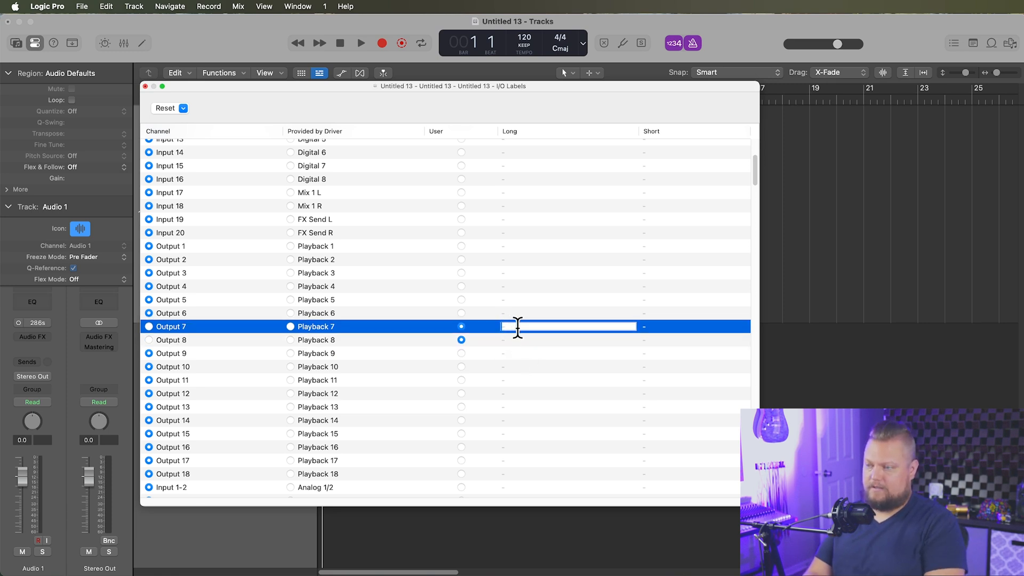
text(Portico In 1)
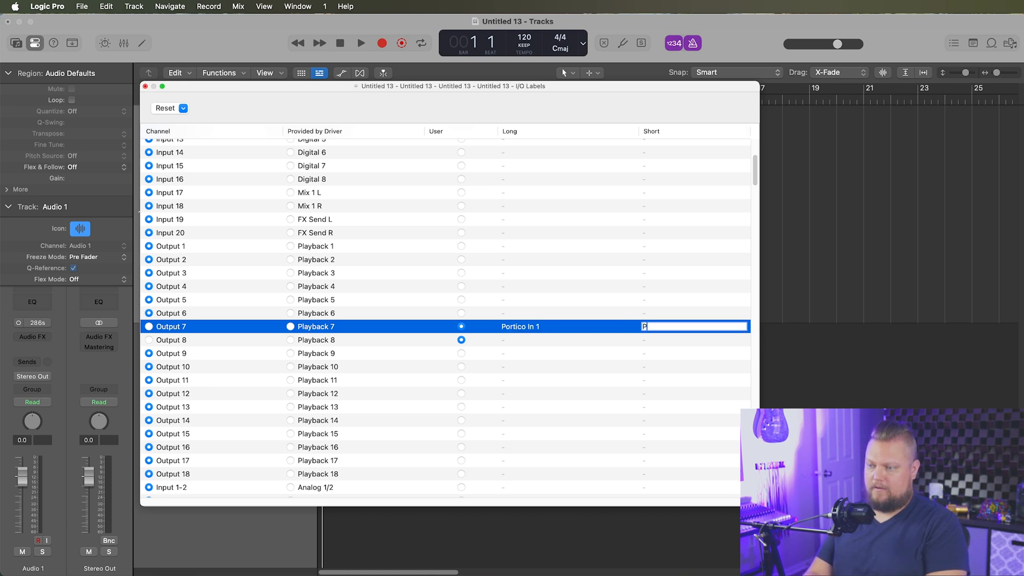
text(Portico 1)
click(695, 340)
text(Porot)
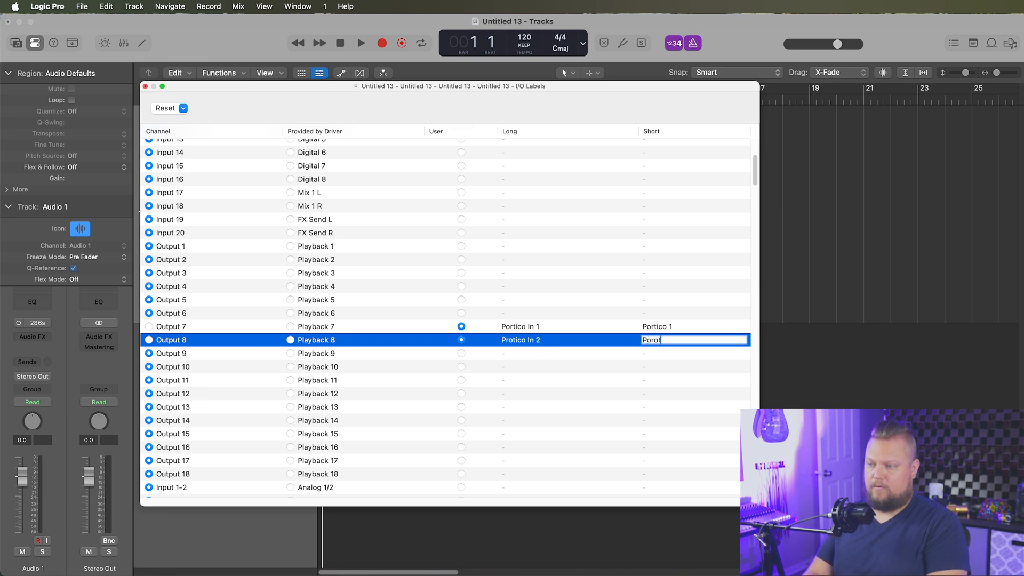
text(Portico 2)
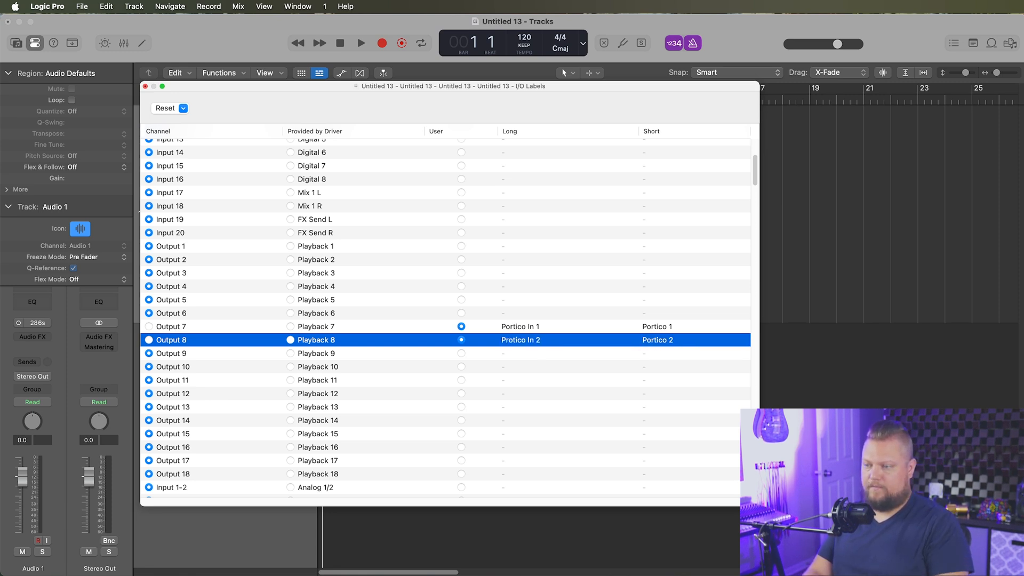
scroll(down, 3)
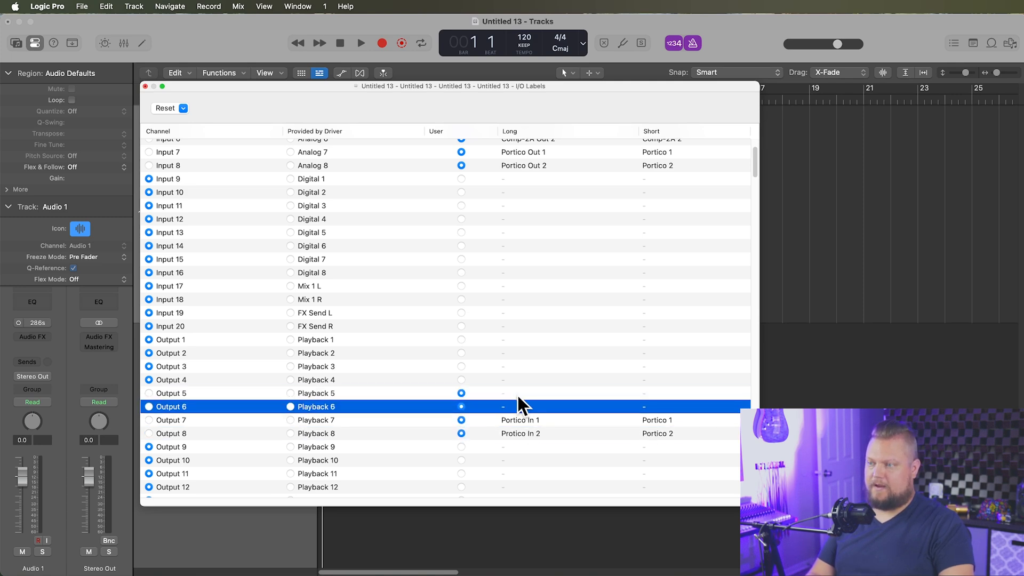
- Enter 'Comp-2A In 1' and 'Comp-2A In 2' with short names Comp-2A 1 and 2
text(Comp-2A In 2)
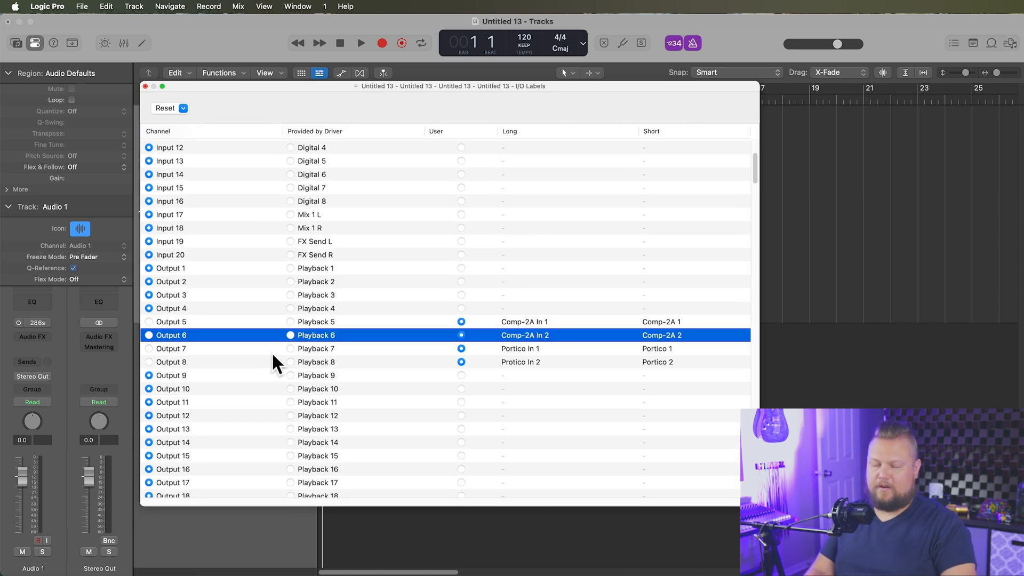
scroll(down, 3)
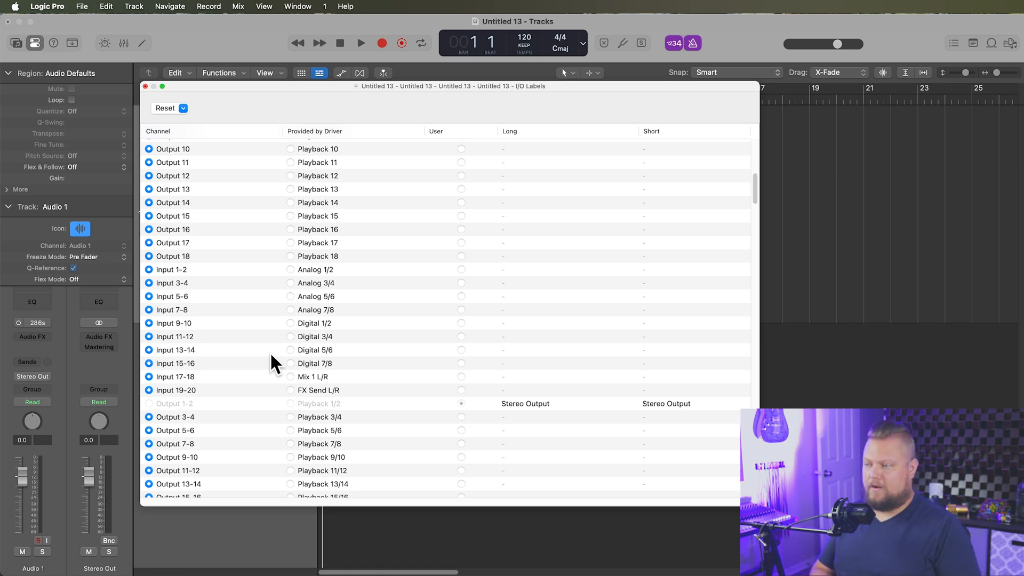
- Name stereo Input 5-6 'Comp-2A Out 1-2' and Input 7-8 'Portico Out 1-2', short names matching
click(195, 268)
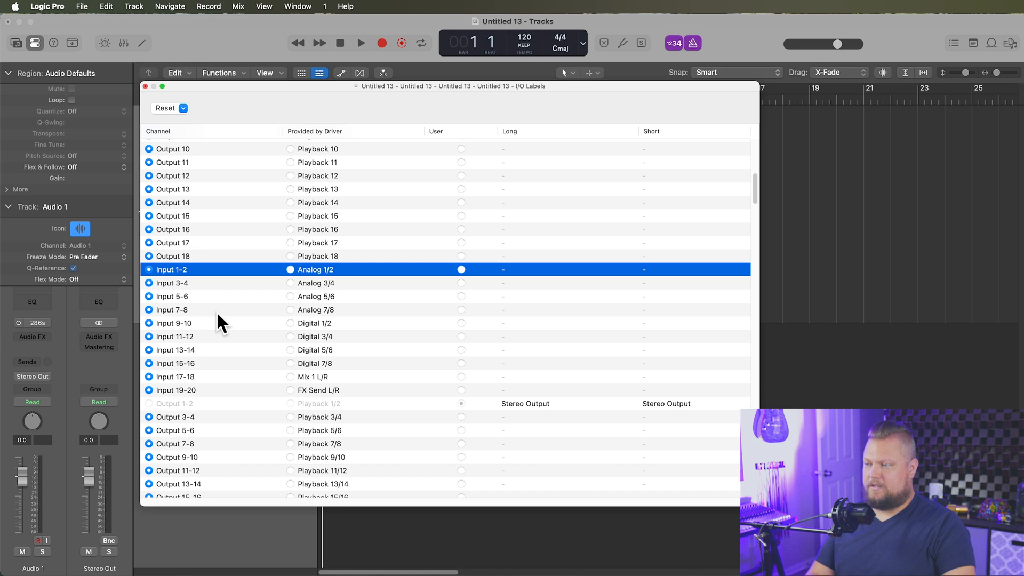
mouse_move(222, 384)
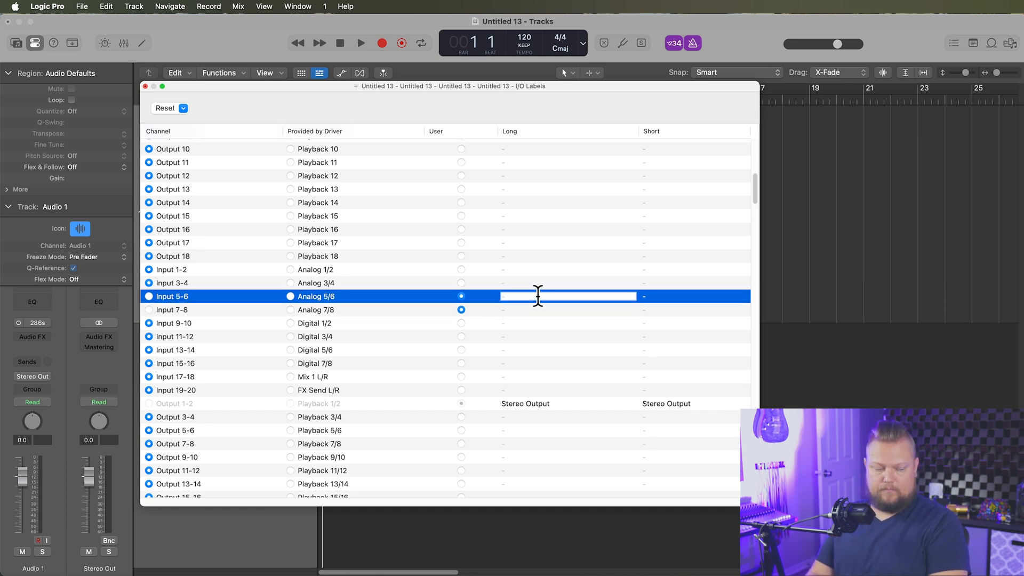
text(Comp-2A)
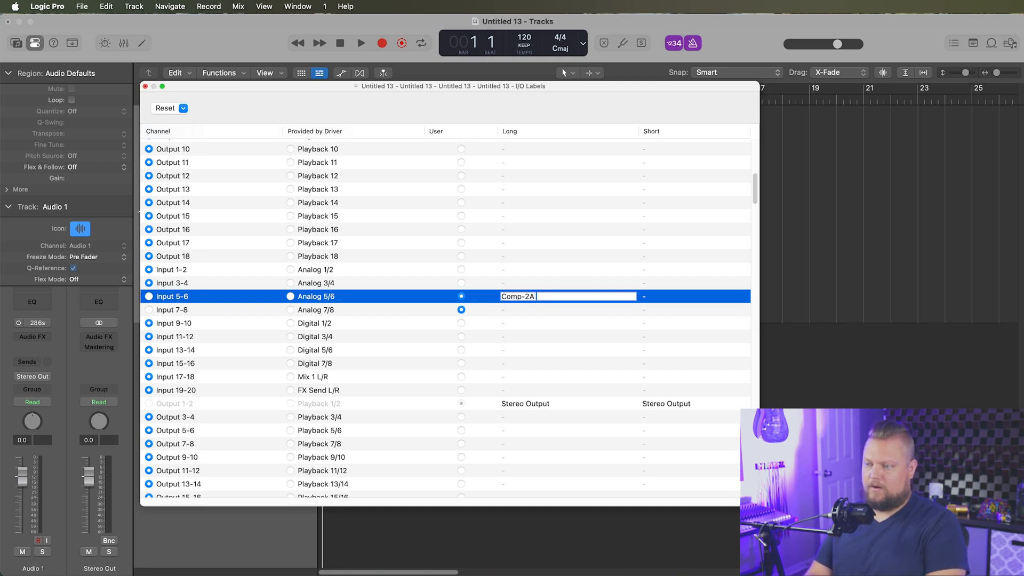
text(Out 1-2)
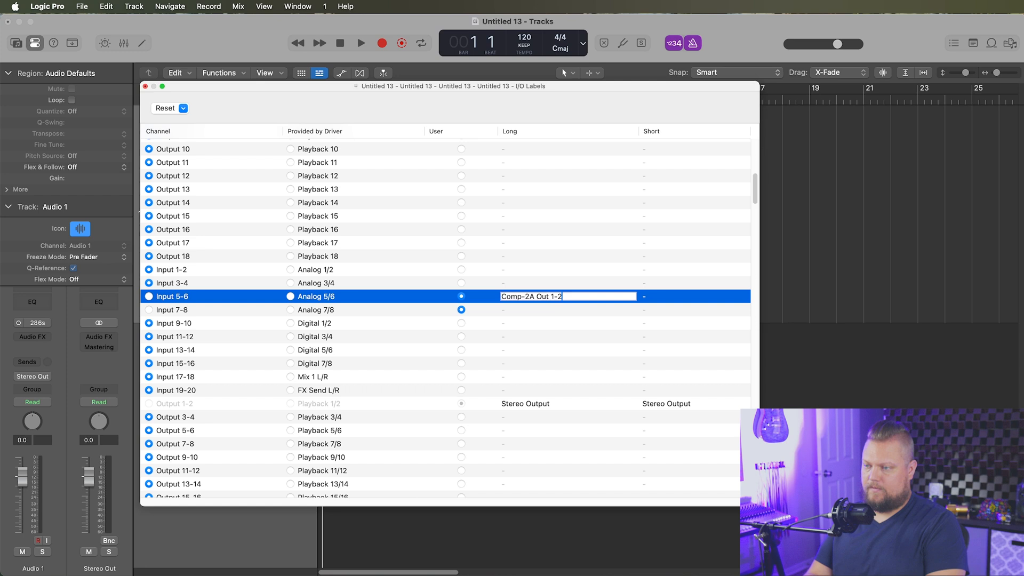
text(Comp-2A 1-2)
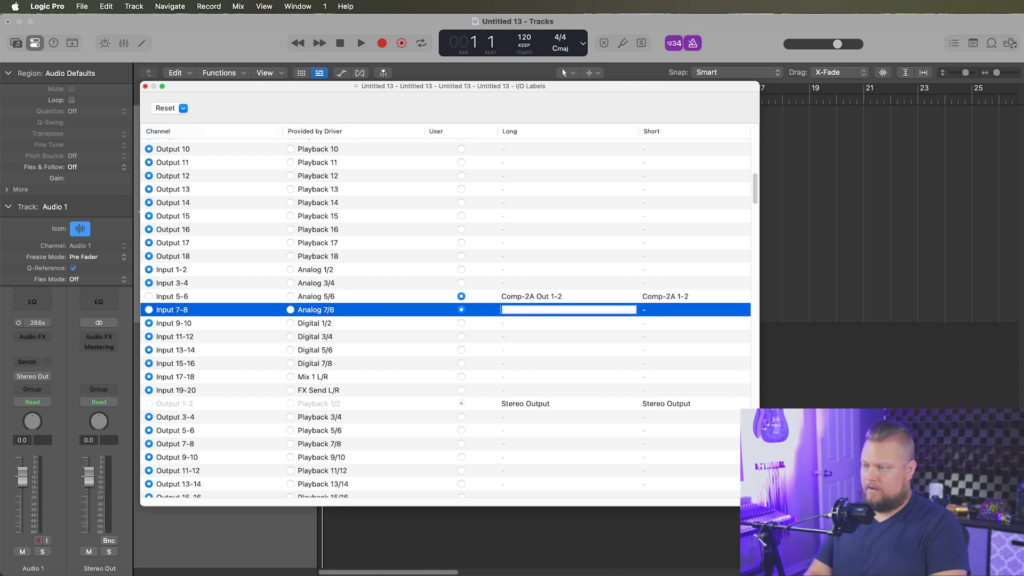
text(Portico Out 1-2)
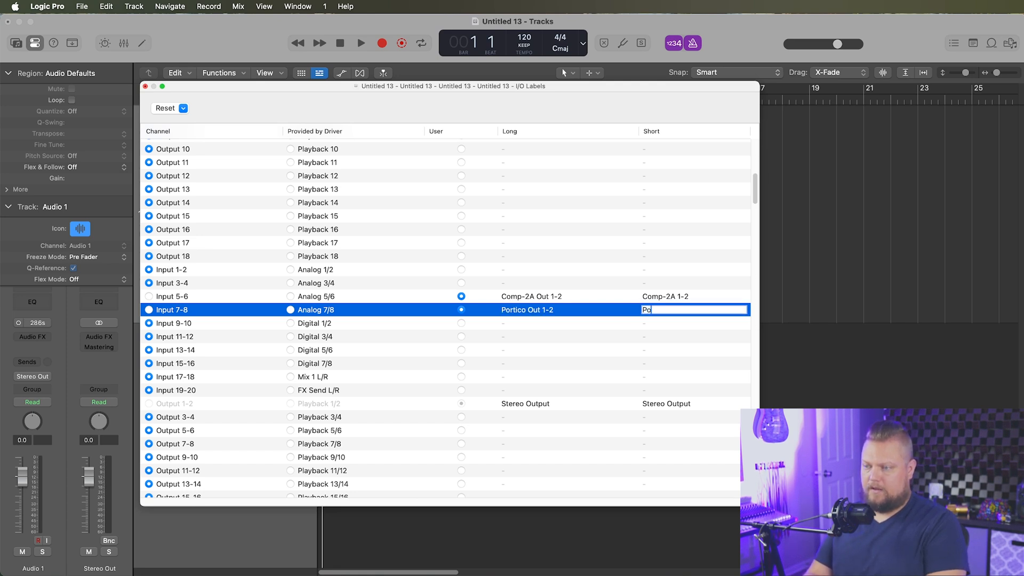
text(Portico 1-2)
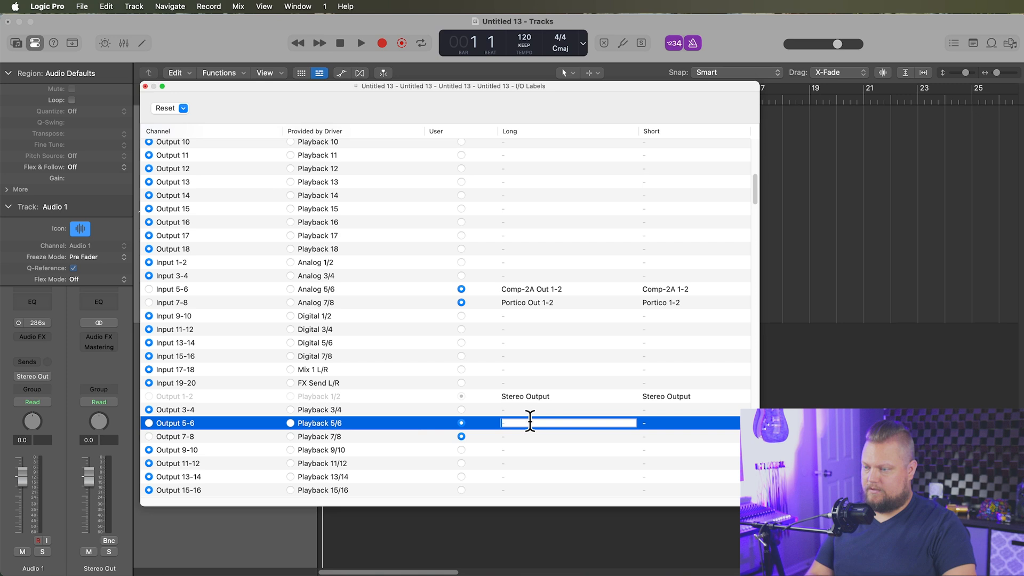
- Enter 'Comp-2A In 1-2' for Output 5-6 and 'Portico In 1-2' for Output 7-8
text(Comp-2A In 1-2)
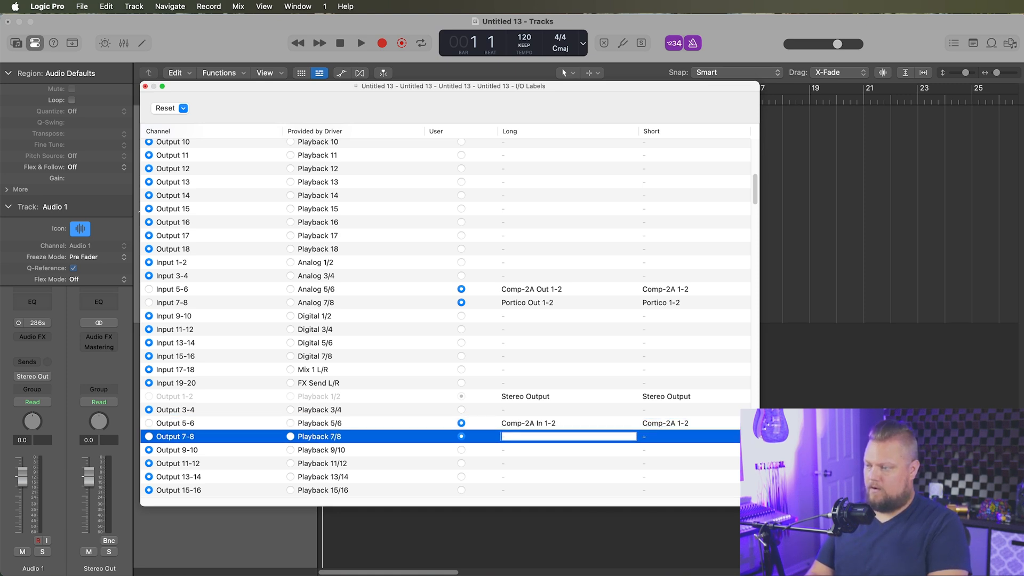
text(Pro)
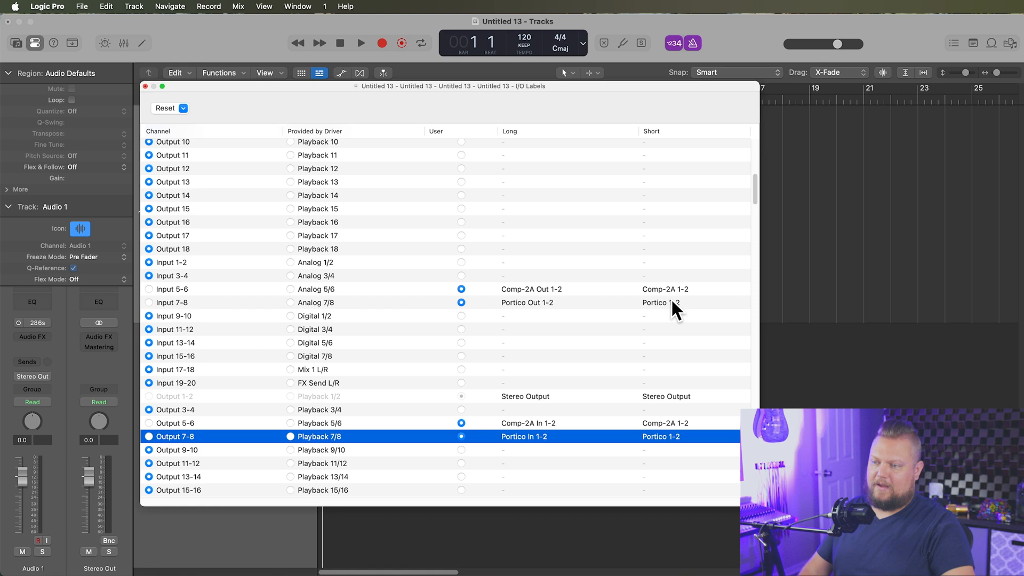
mouse_move(713, 404)
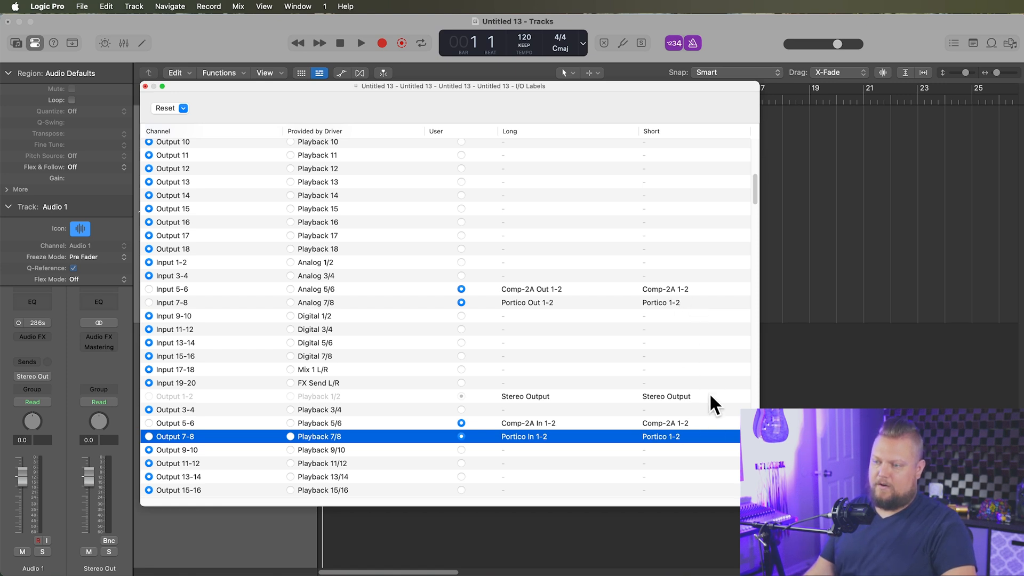
mouse_move(656, 310)
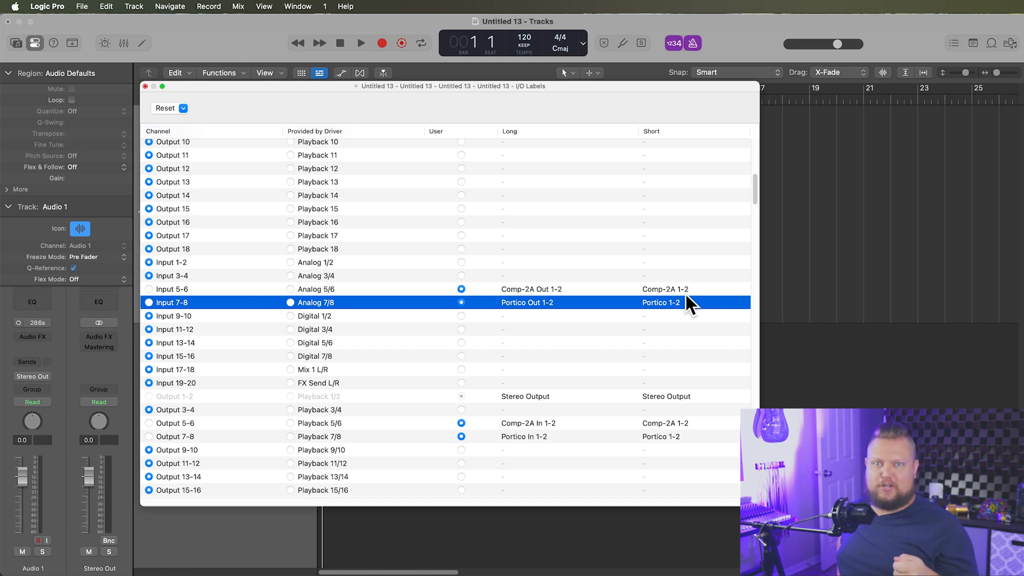
mouse_move(702, 307)
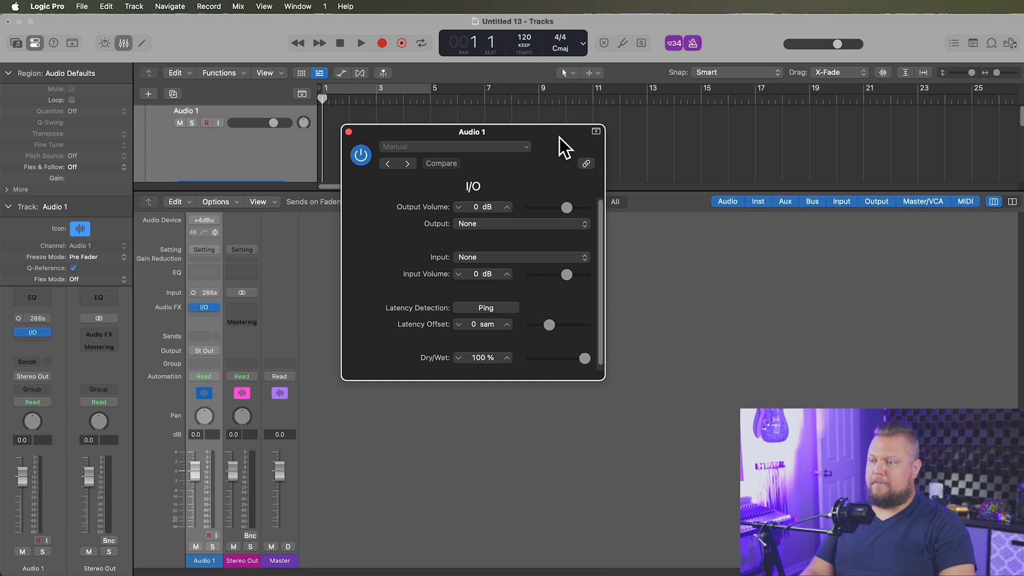
mouse_move(503, 236)
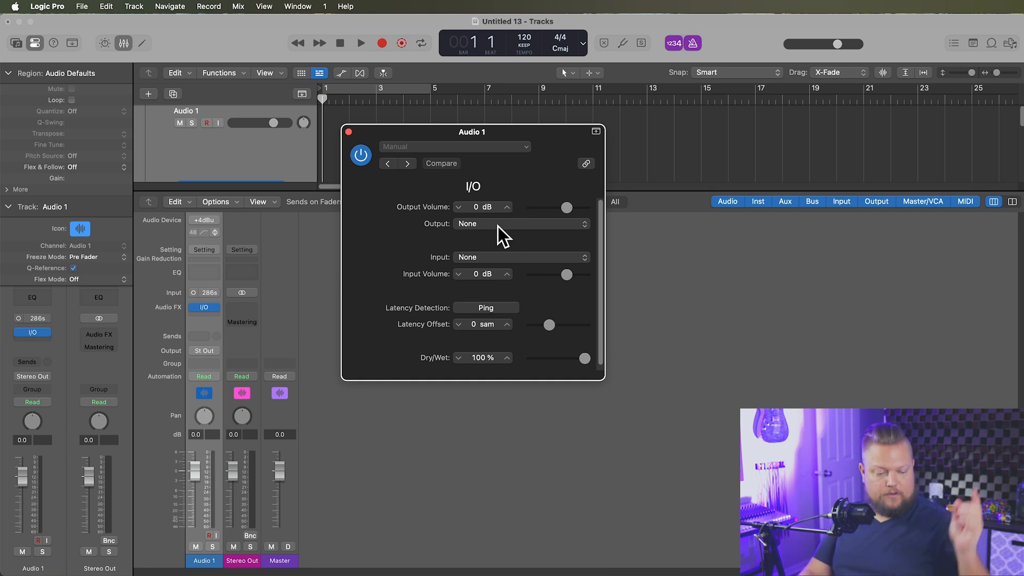
mouse_move(497, 232)
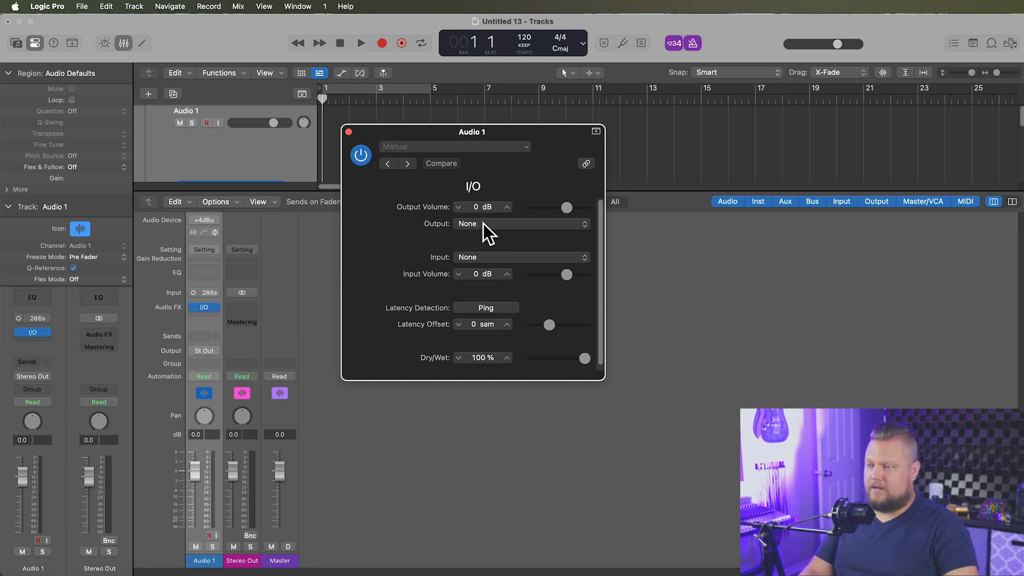
- Set the Audio 1 I/O plugin output to 5 (Comp-2A In 1) and input to 5 (Comp-2A Out 1)
click(519, 224)
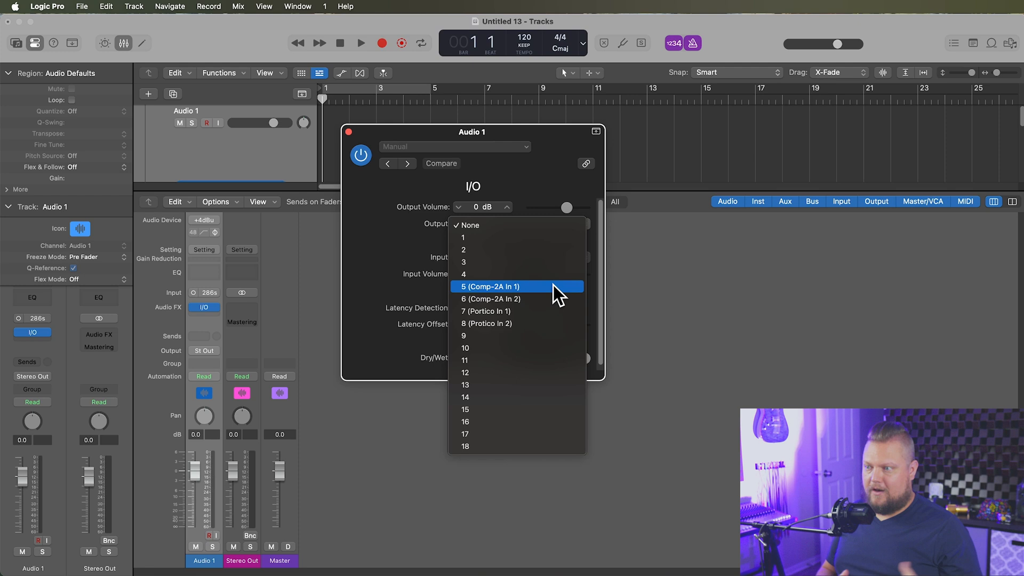
click(489, 286)
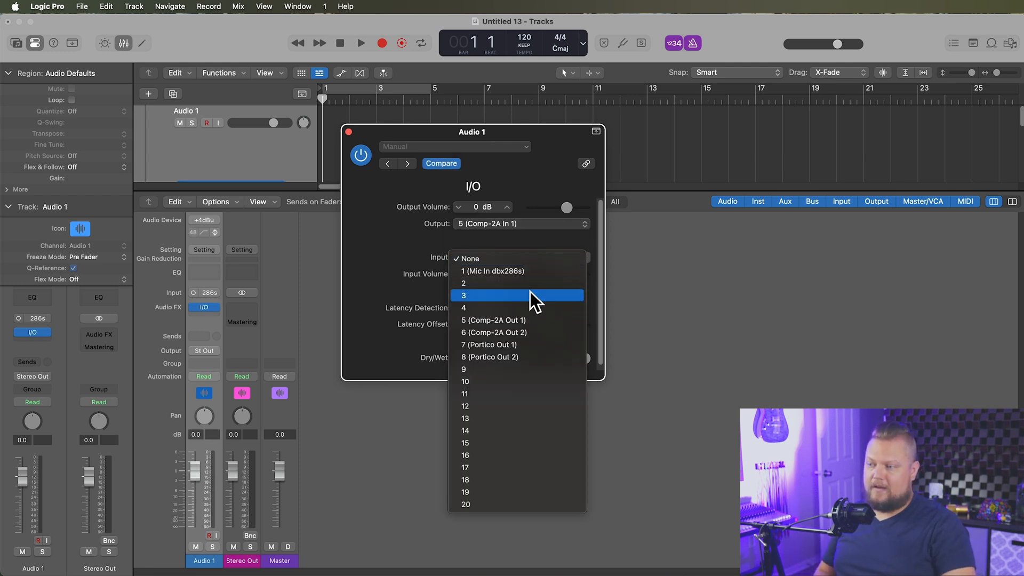
mouse_move(555, 324)
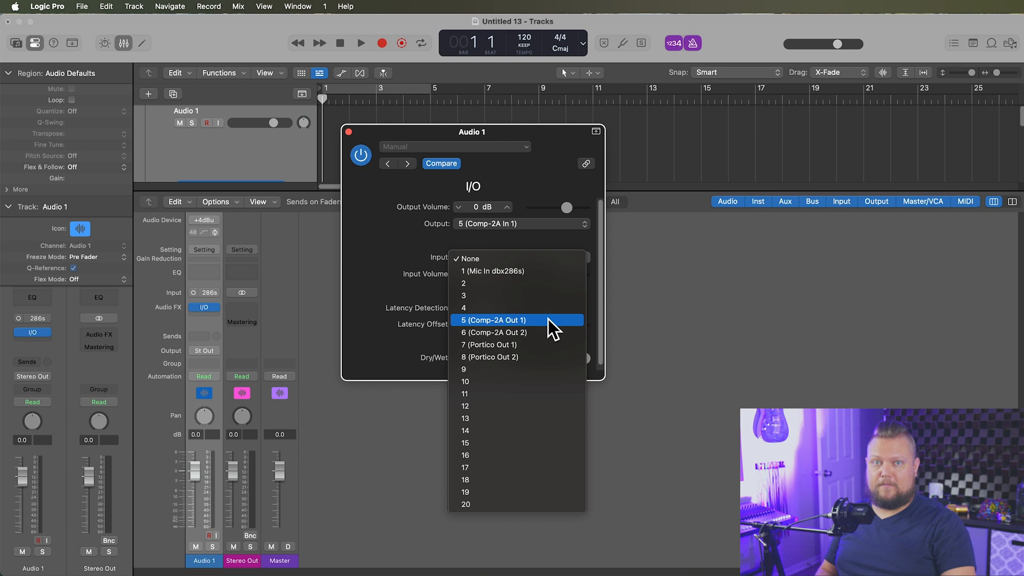
mouse_move(545, 329)
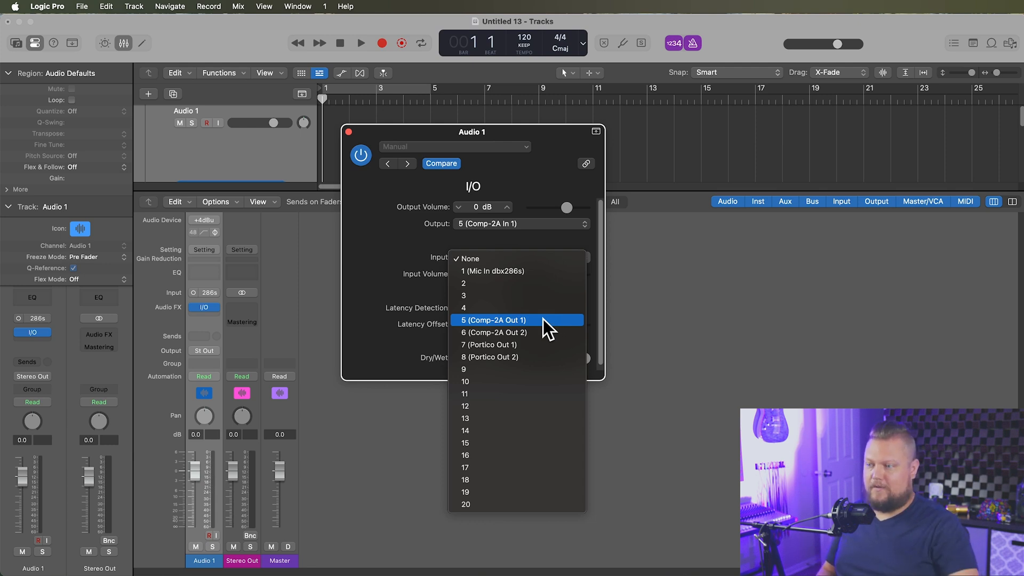
click(493, 320)
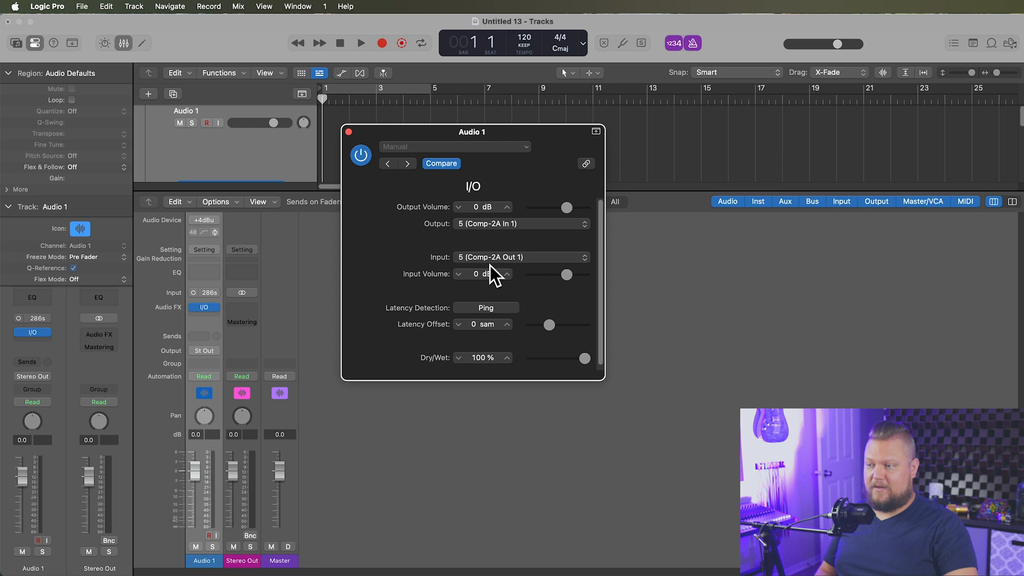
click(519, 223)
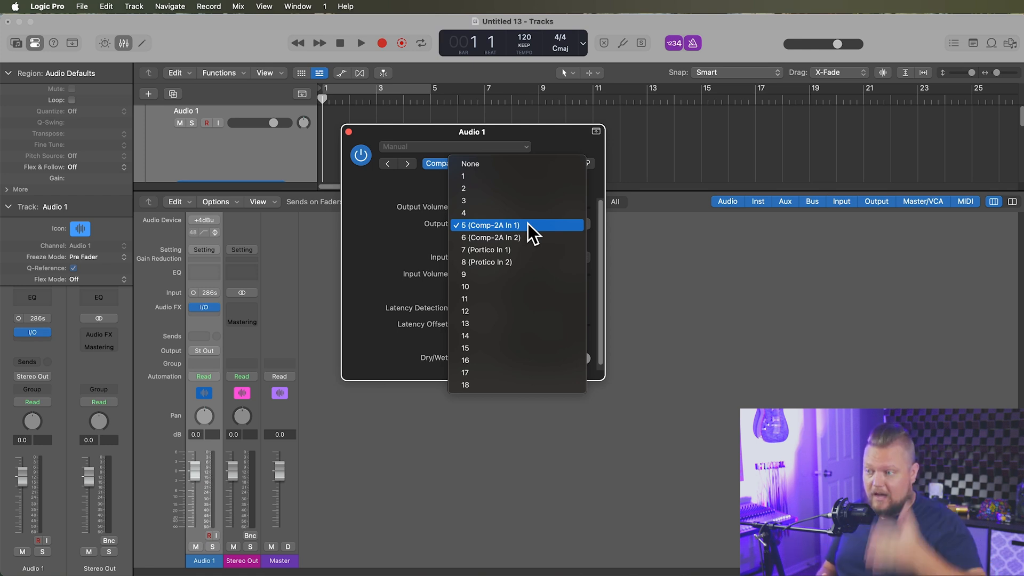
click(487, 224)
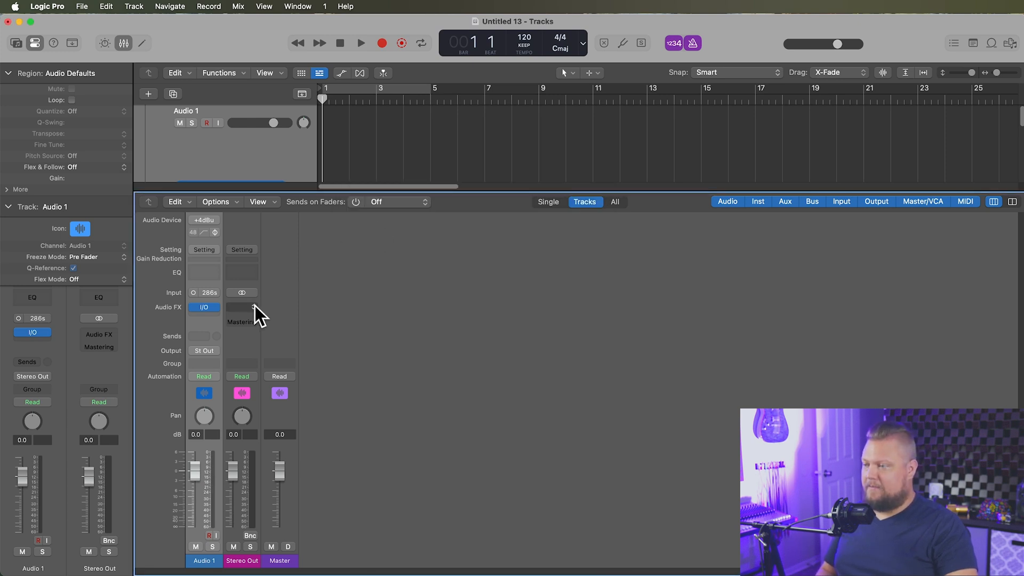
- Insert a stereo I/O plugin on Stereo Out, output 7-8 (Portico In 1-2), input 7-8 (Portico Out 1-2)
click(241, 307)
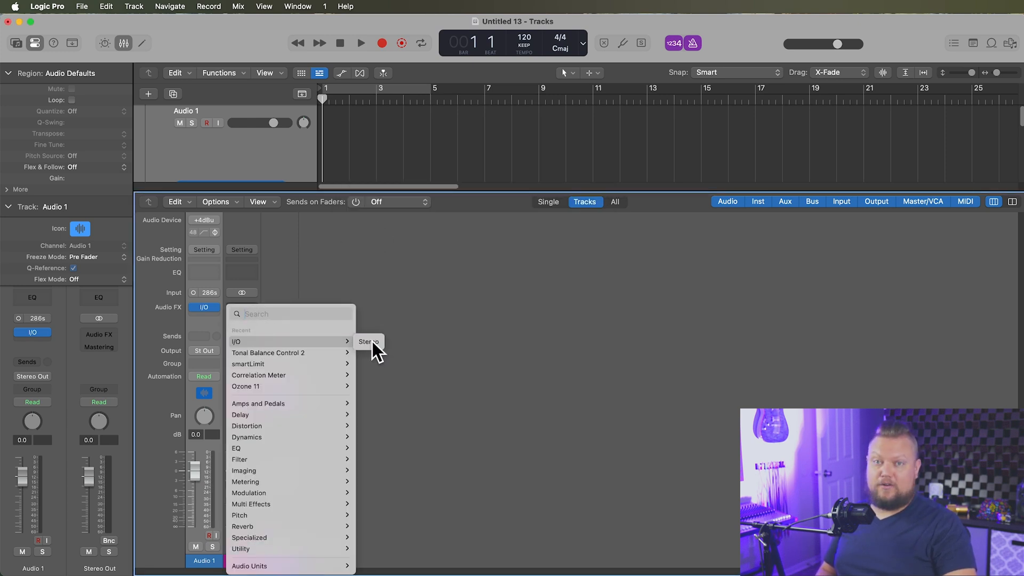
click(368, 341)
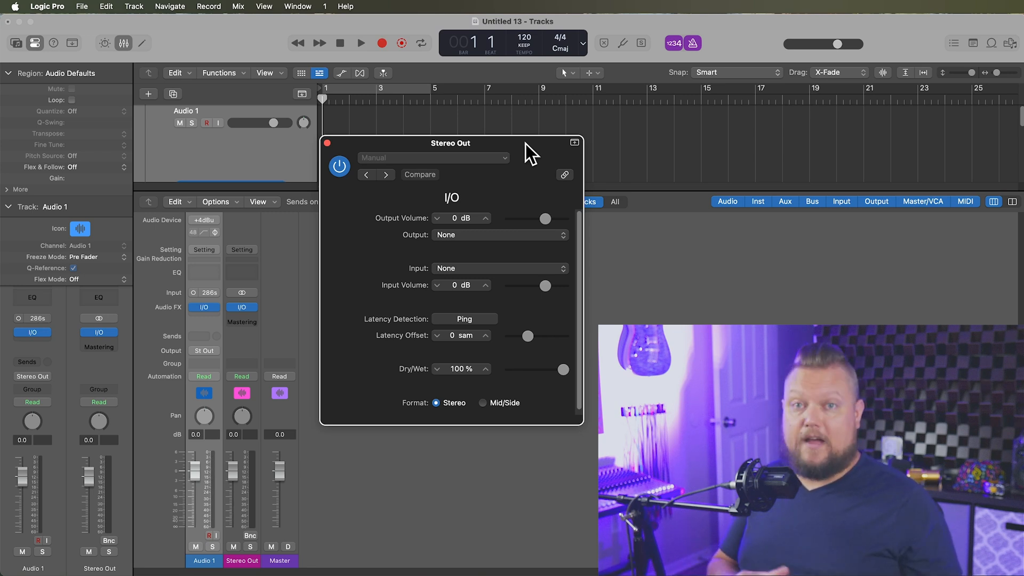
click(241, 307)
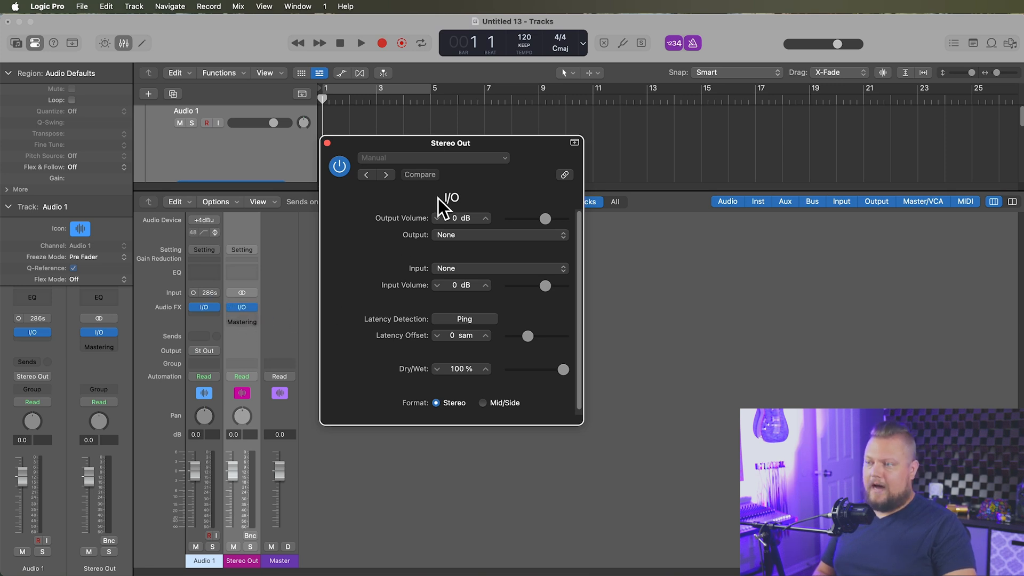
mouse_move(472, 248)
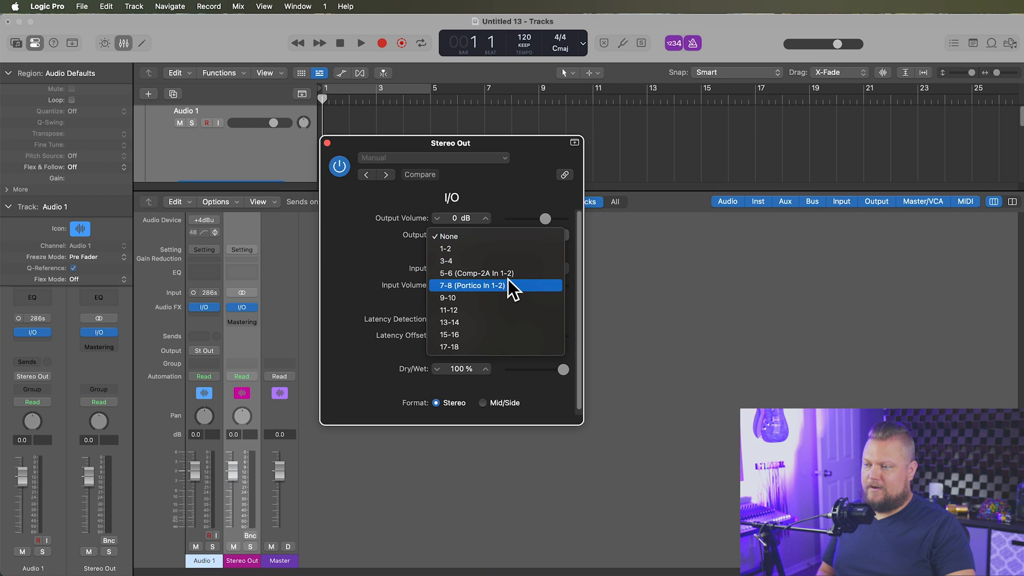
click(471, 285)
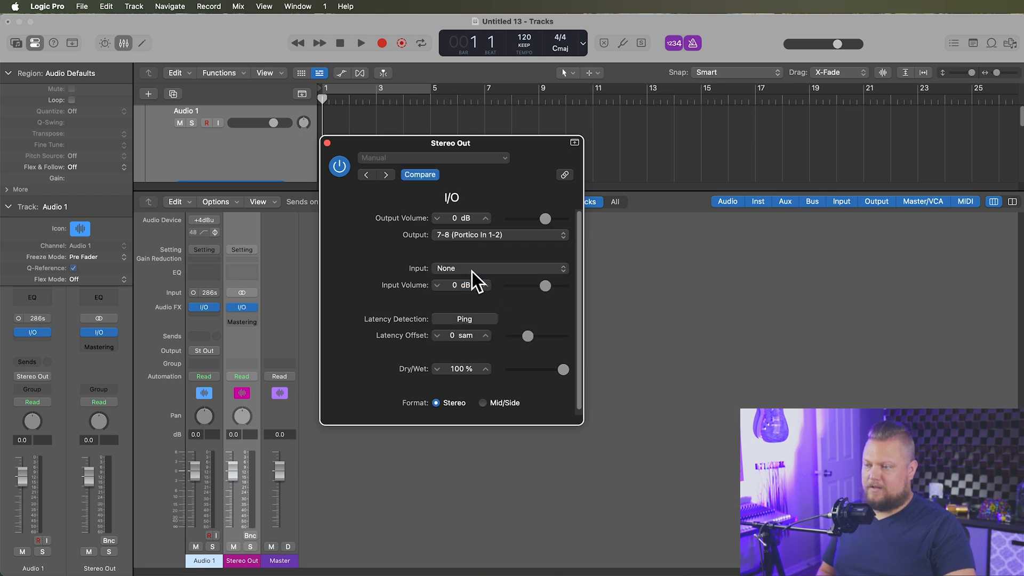
click(500, 268)
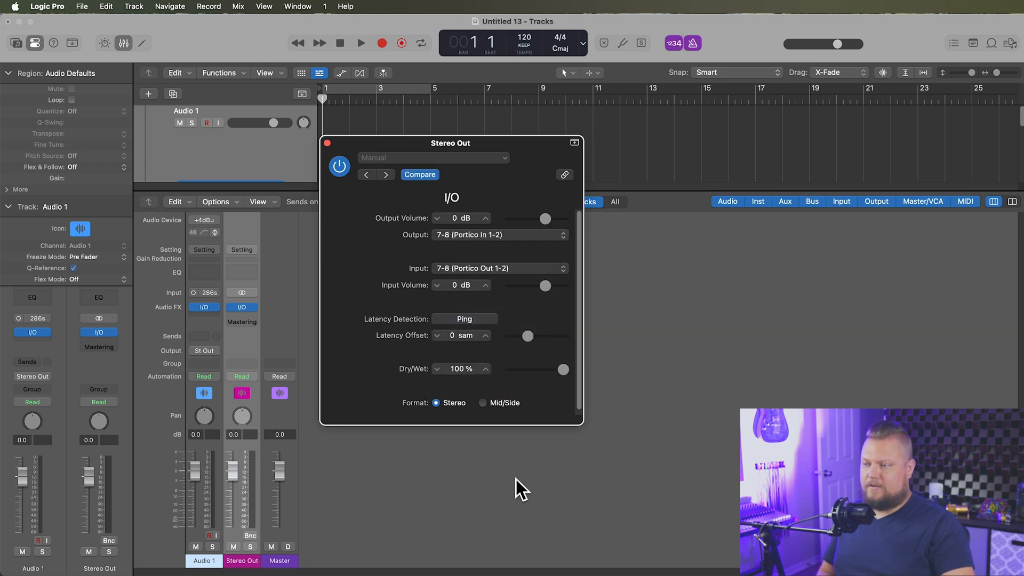